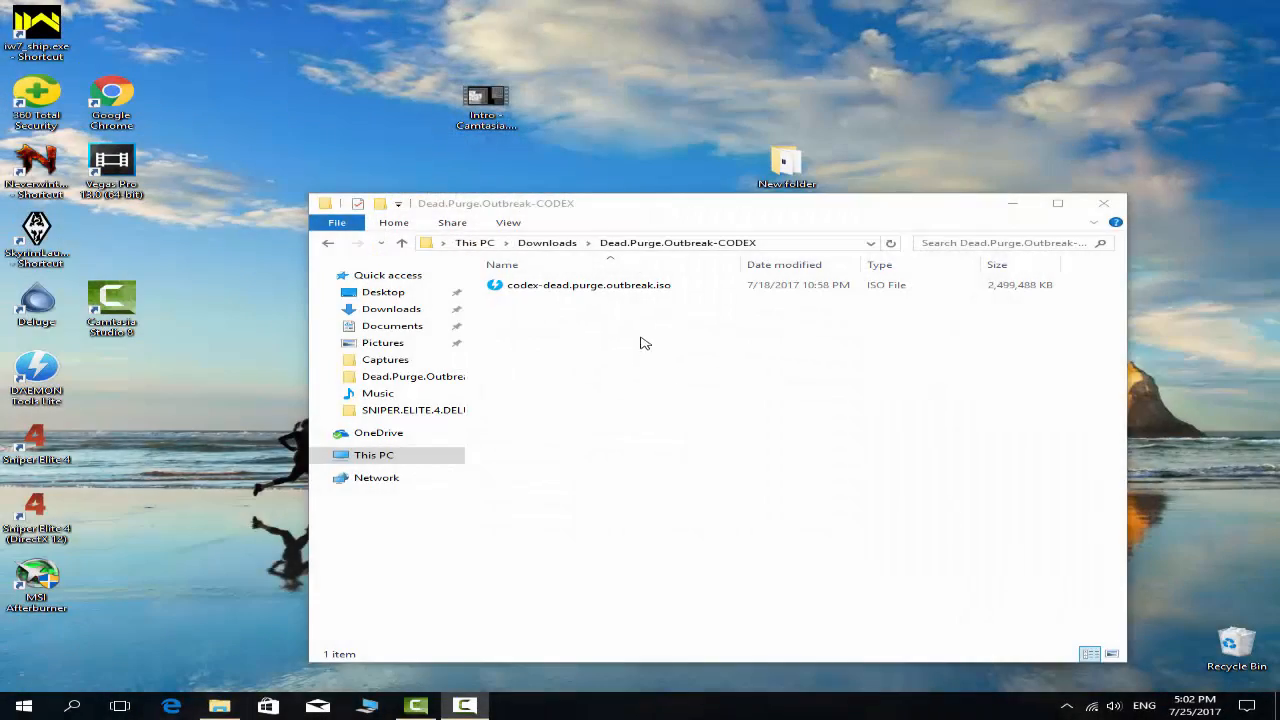
Mount the Dead Purge Outbreak ISO with Windows Explorer and select setup.exe on the disc.
click(589, 284)
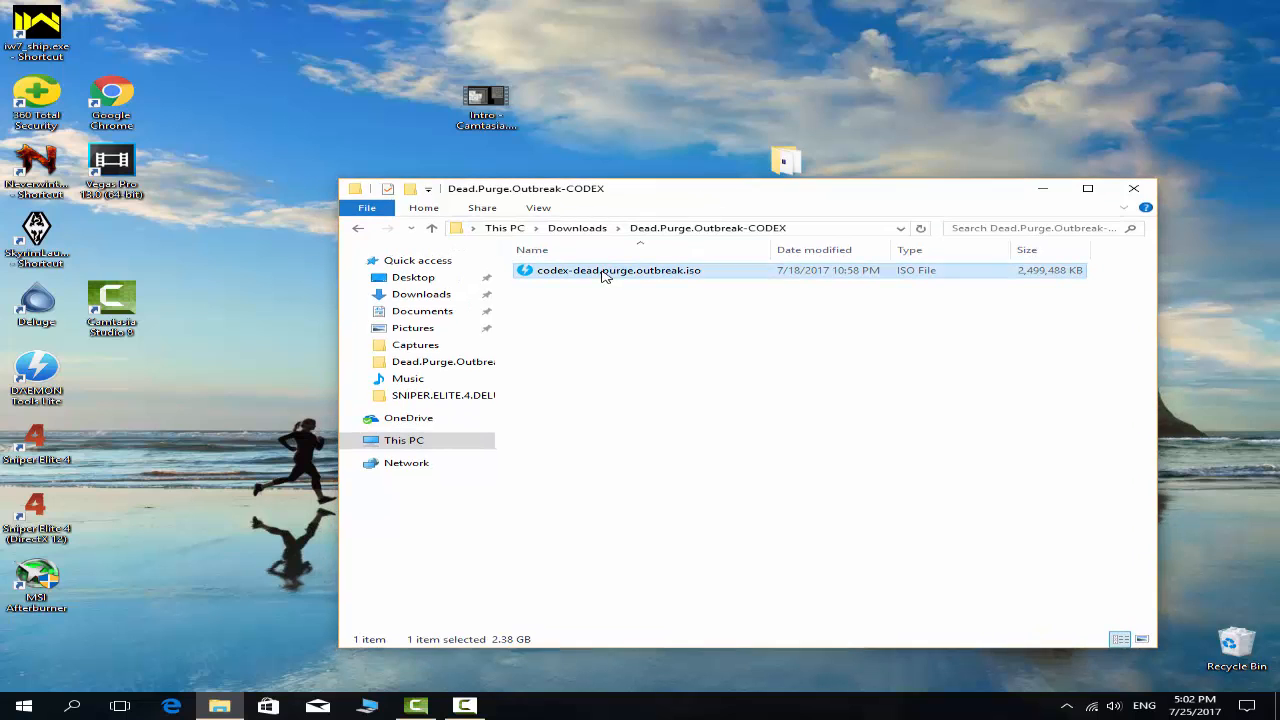
right_click(618, 270)
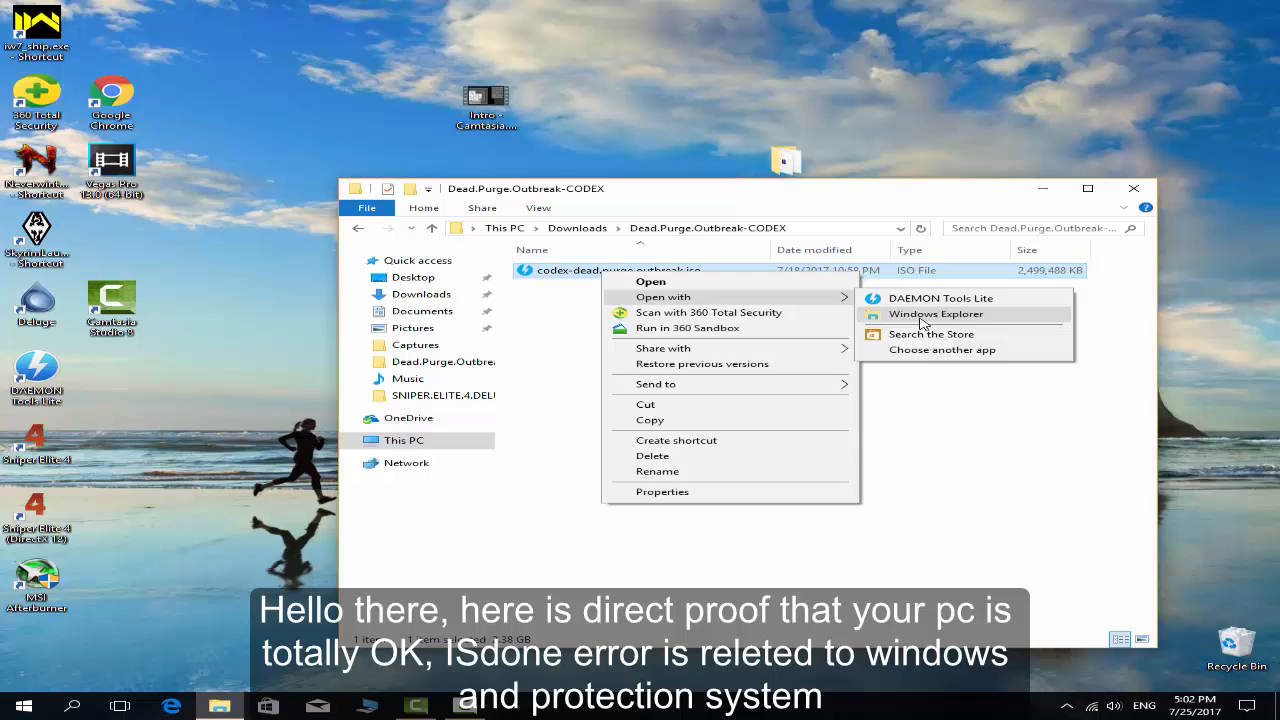
click(935, 314)
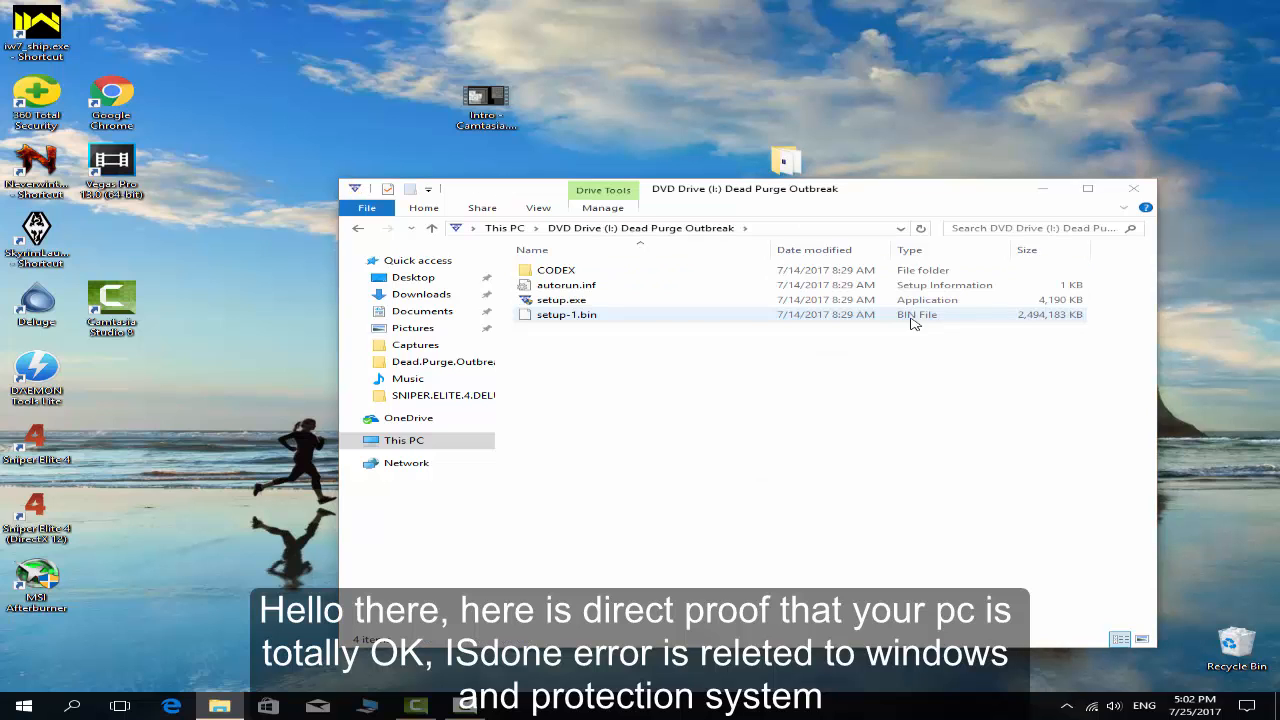
click(561, 300)
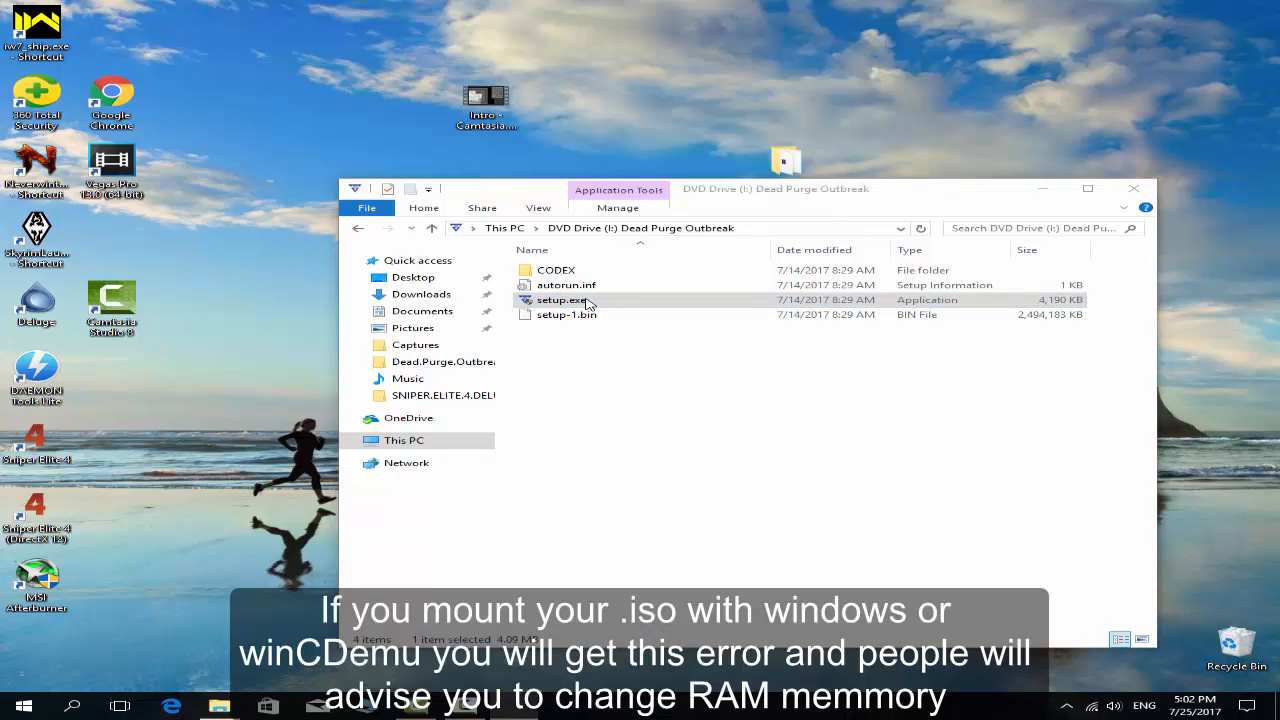
Launch setup, enable copying CODEX directory contents to installdir, and start the install.
double_click(563, 300)
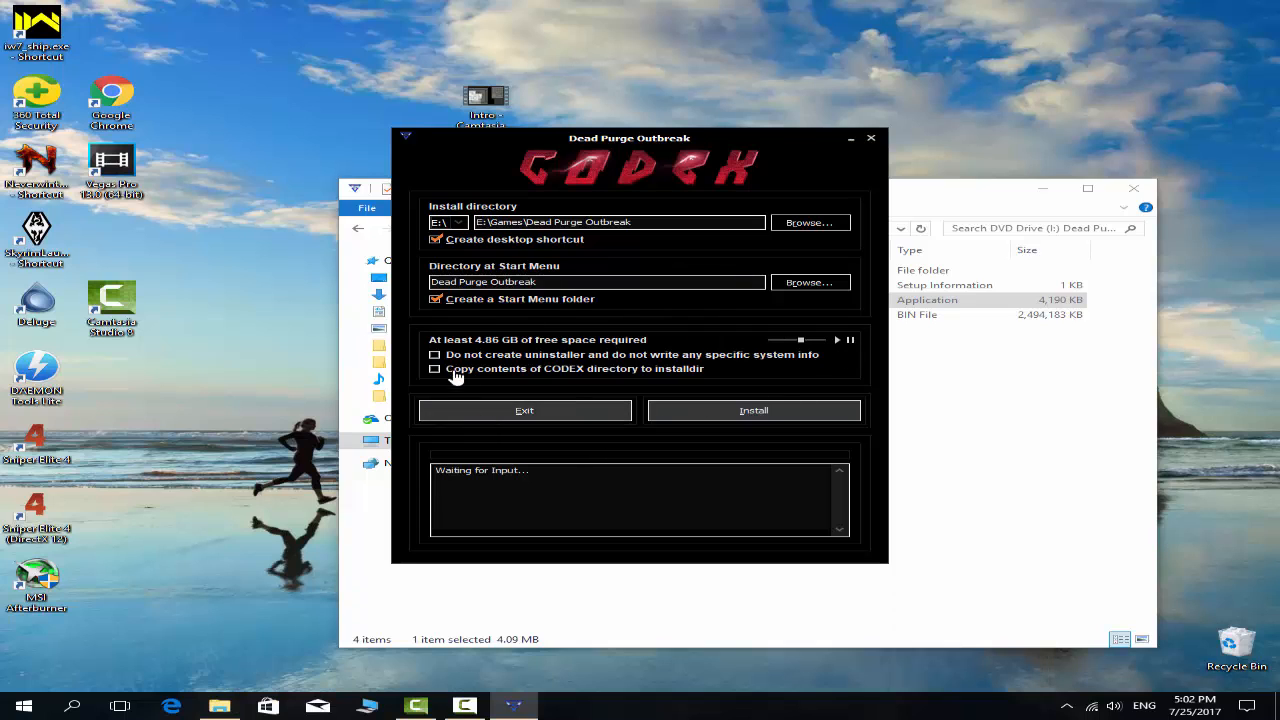
click(435, 368)
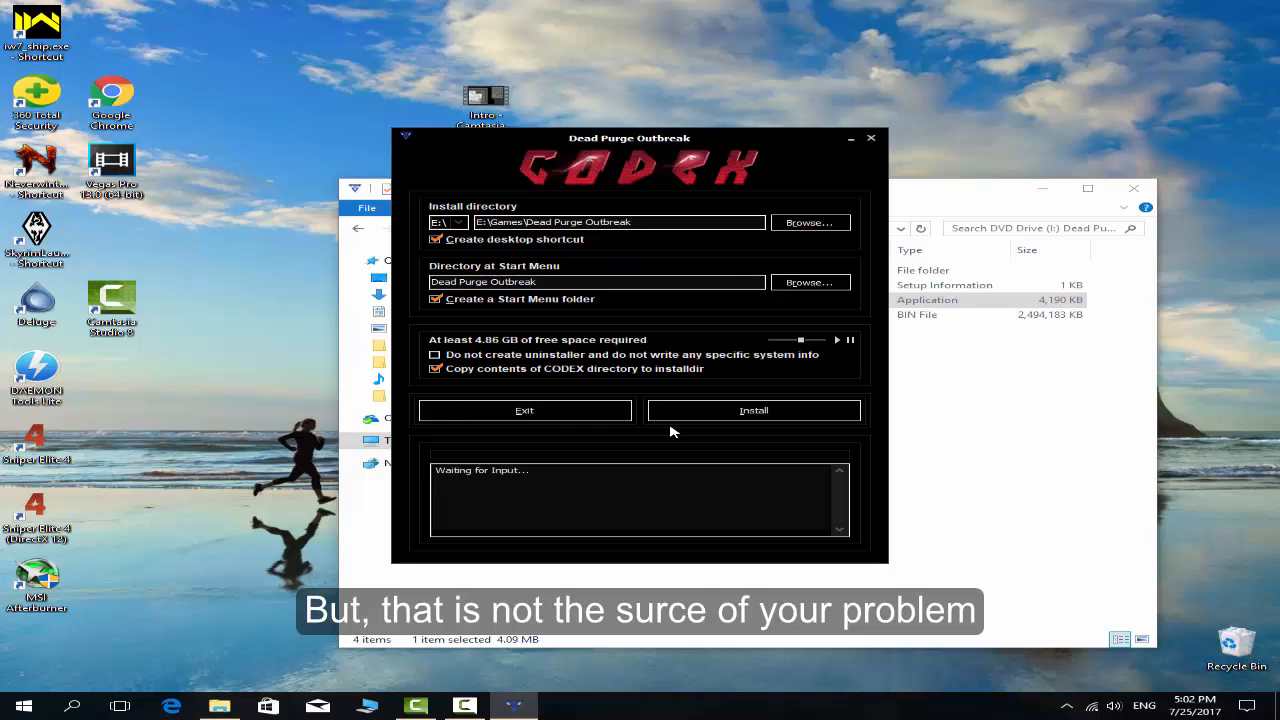
mouse_move(688, 441)
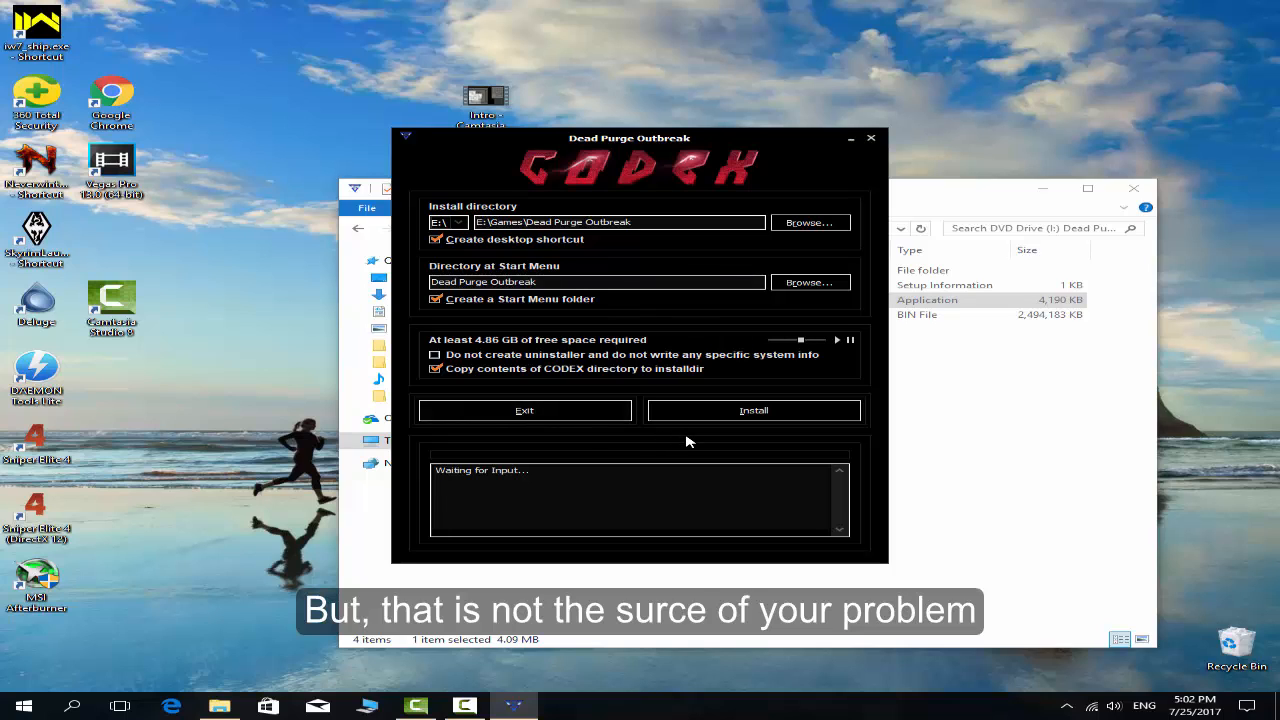
mouse_move(753, 410)
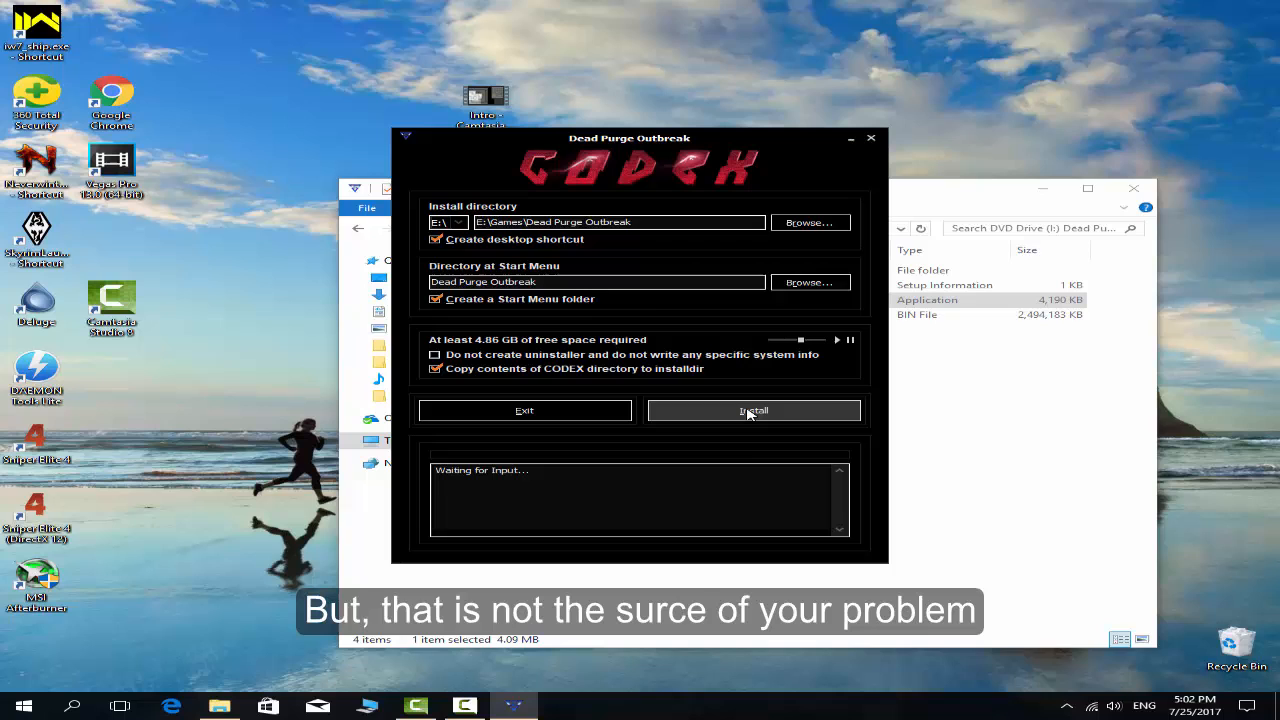
click(753, 410)
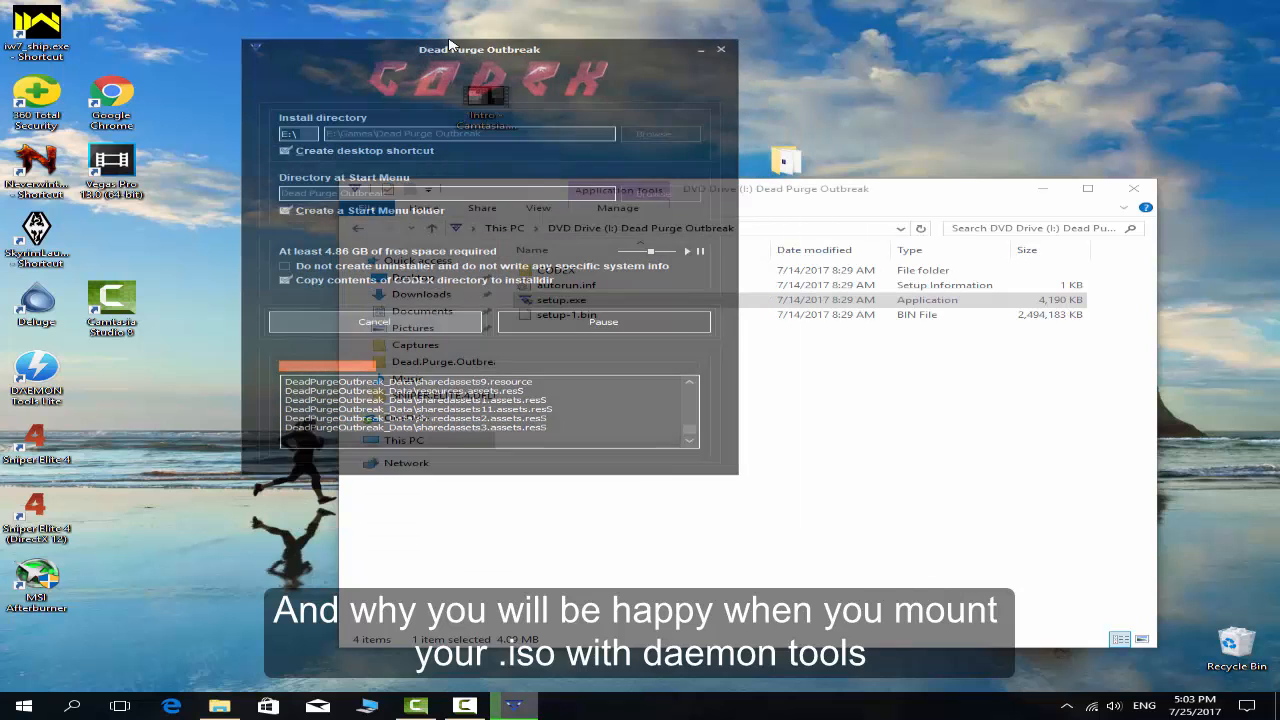
Move the installer window aside while extraction runs until the ISDone.dll error.
drag(480, 49, 828, 33)
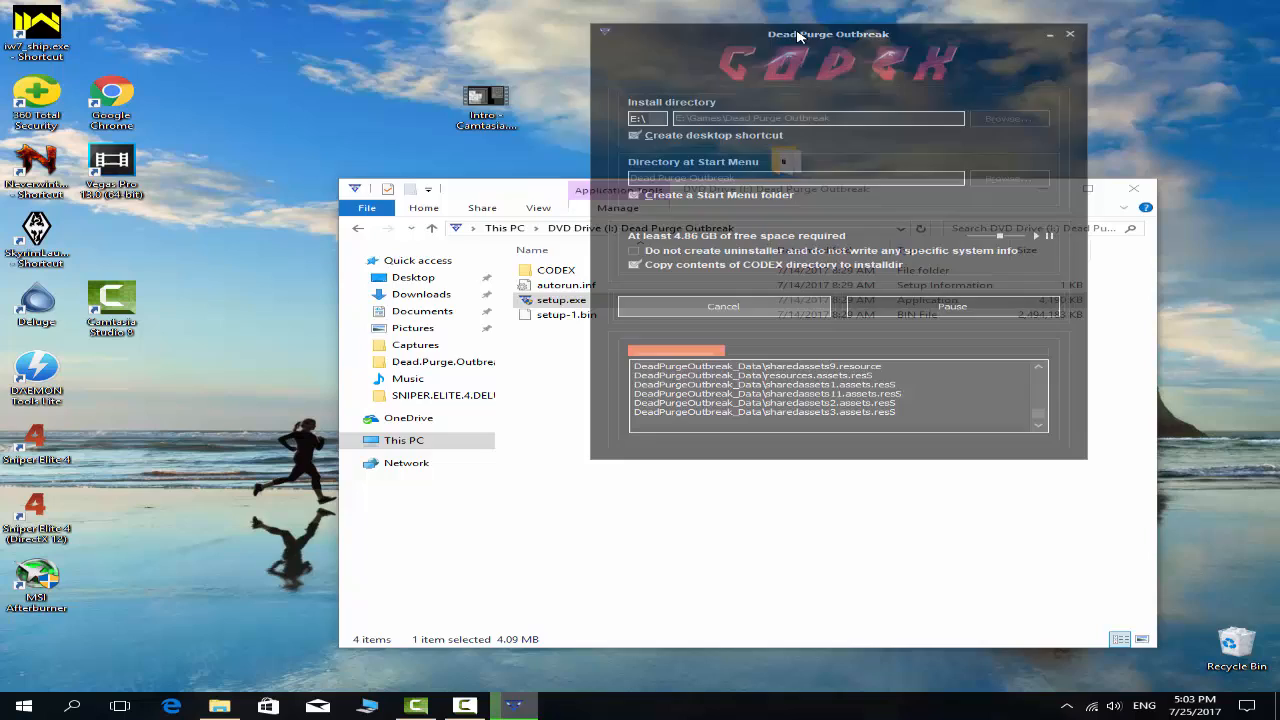
drag(828, 33, 656, 170)
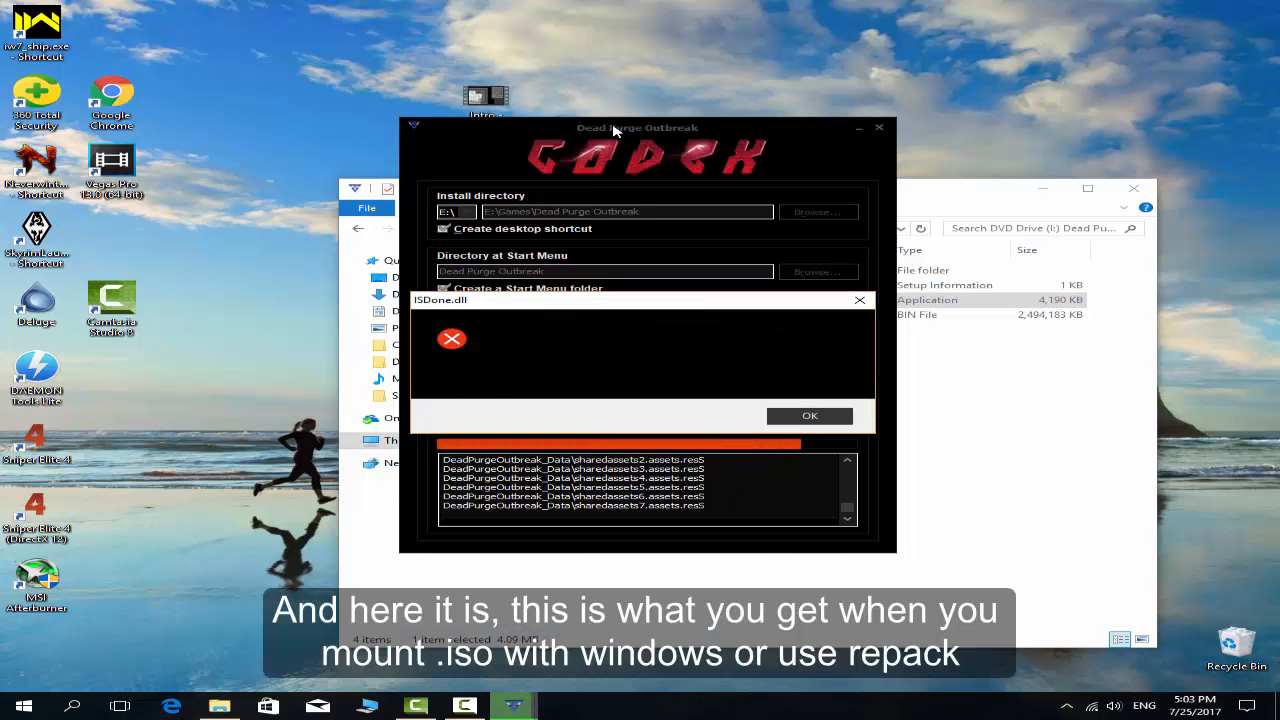
mouse_move(547, 308)
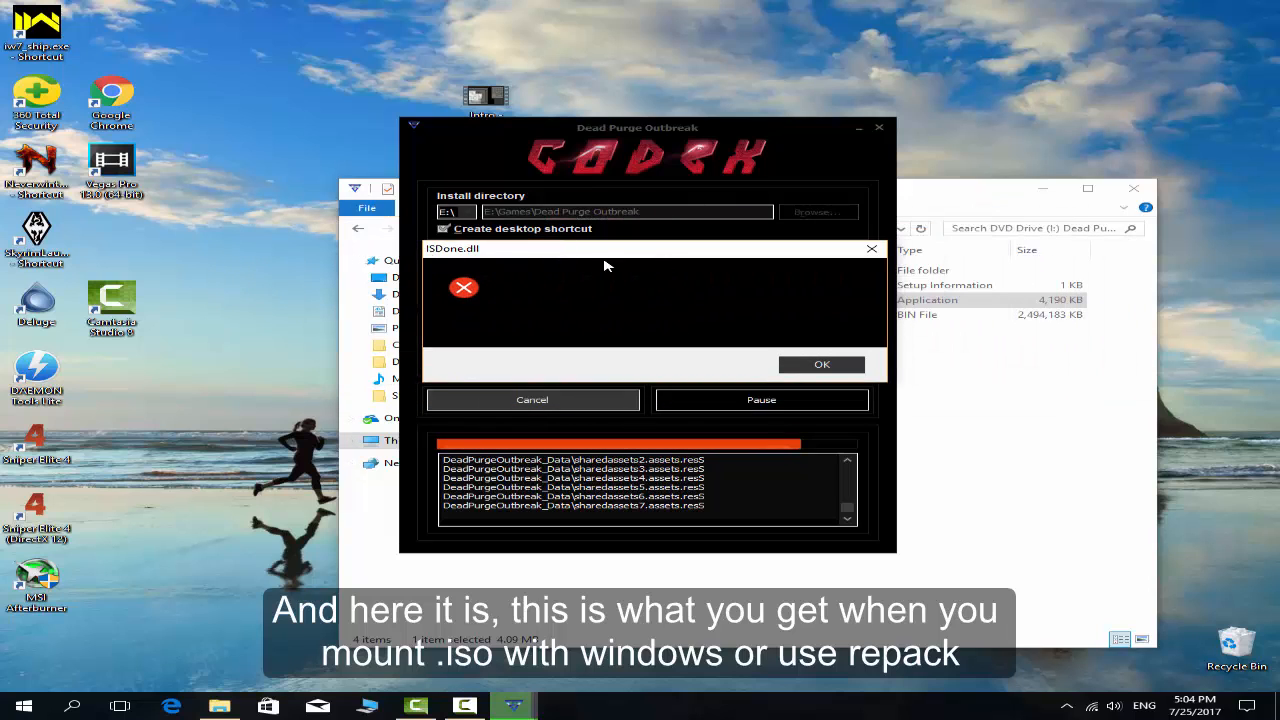
mouse_move(658, 238)
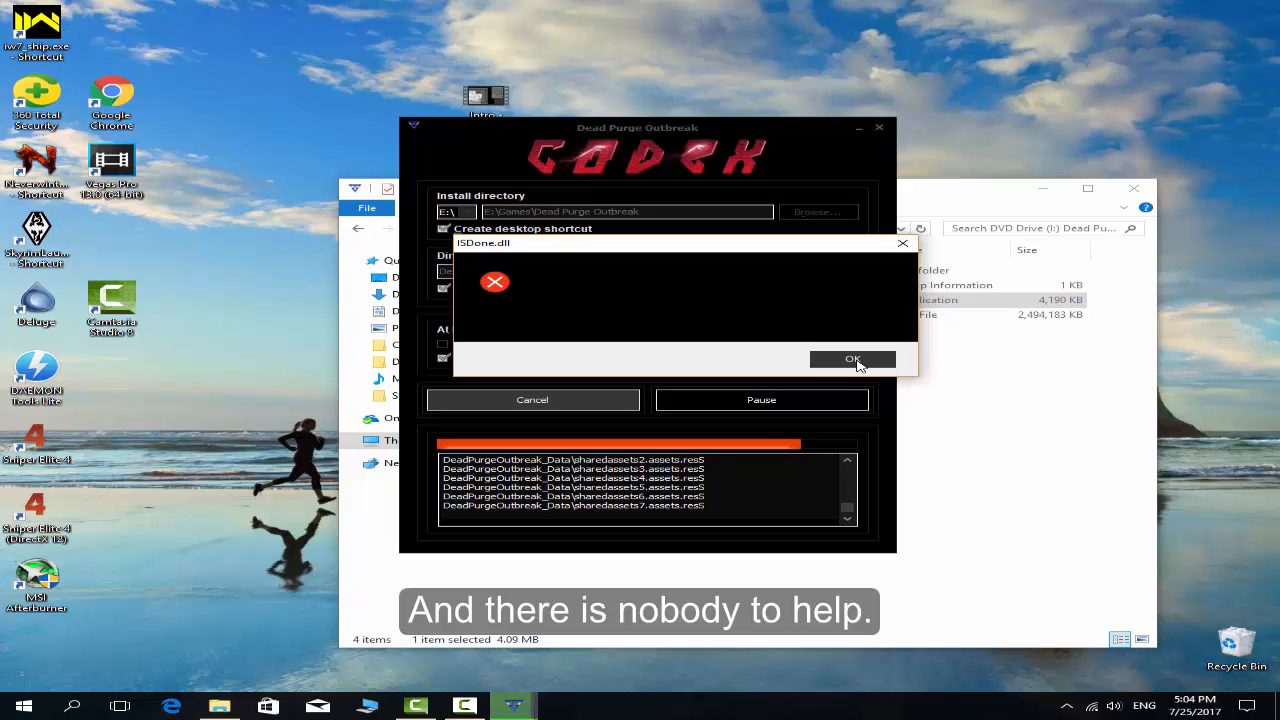
Acknowledge the ISDone.dll error, cancel the crash dialog, and close CODEX setup.
click(852, 359)
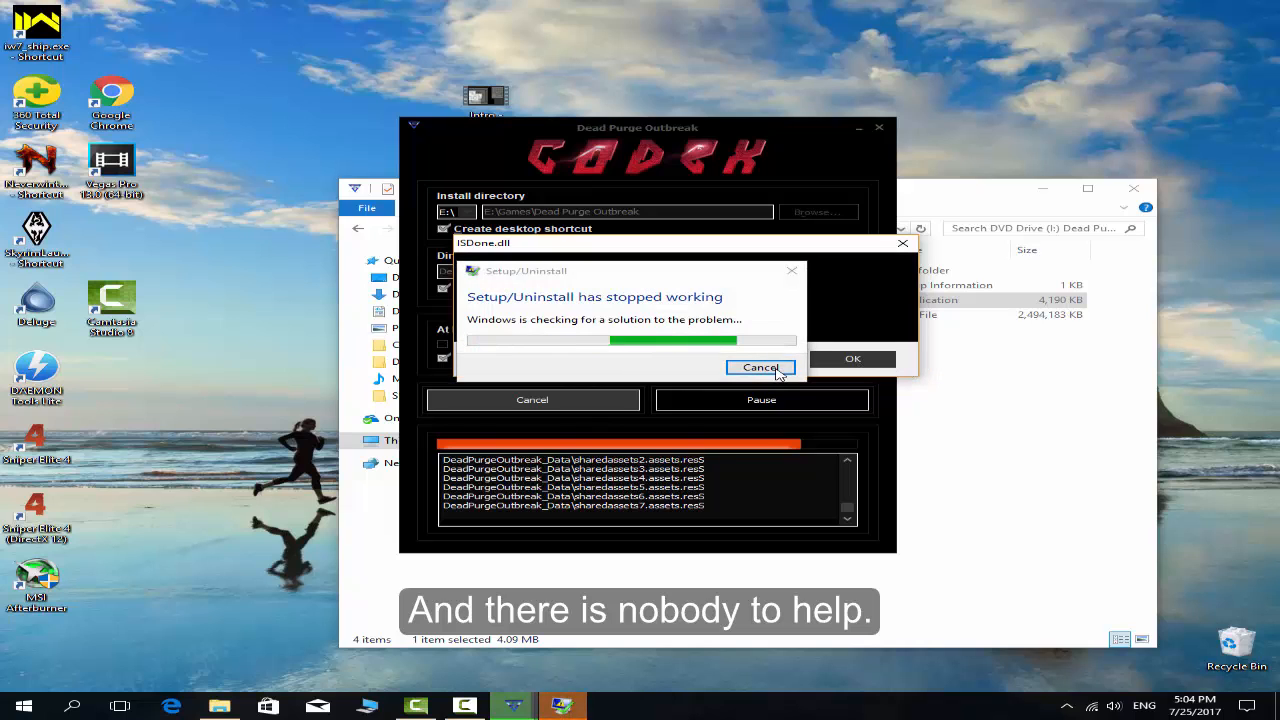
click(759, 367)
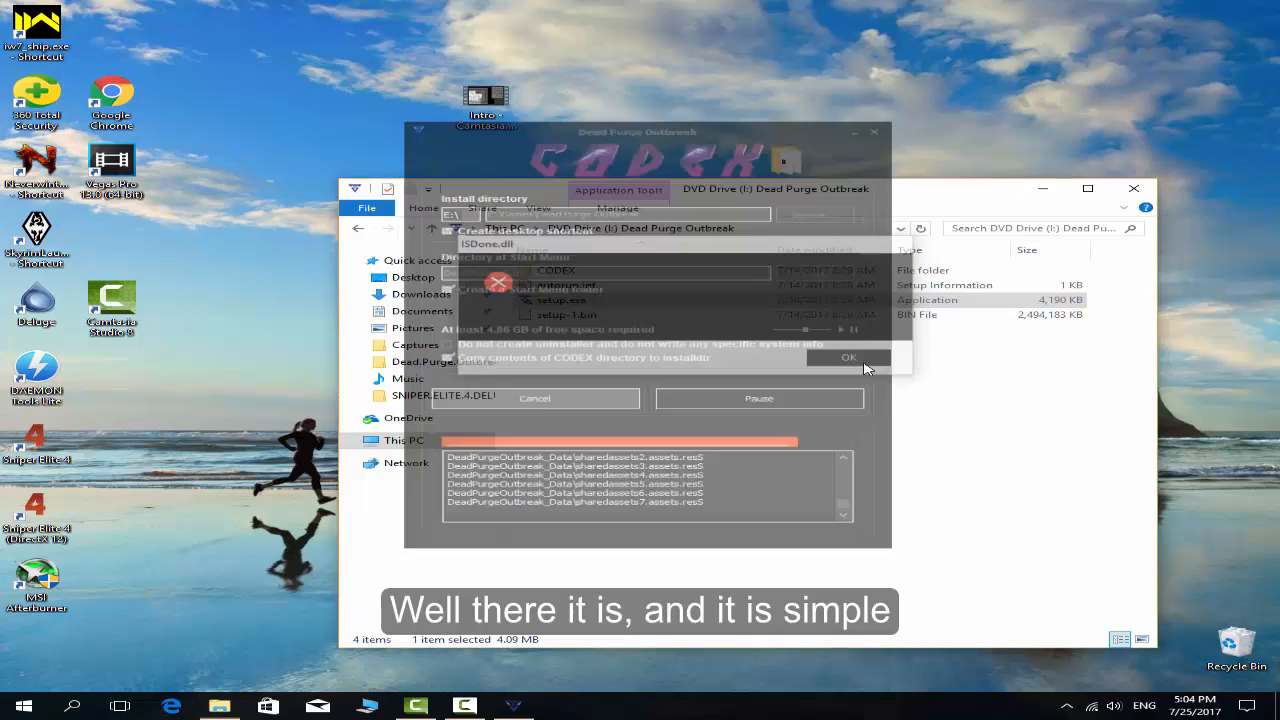
click(848, 357)
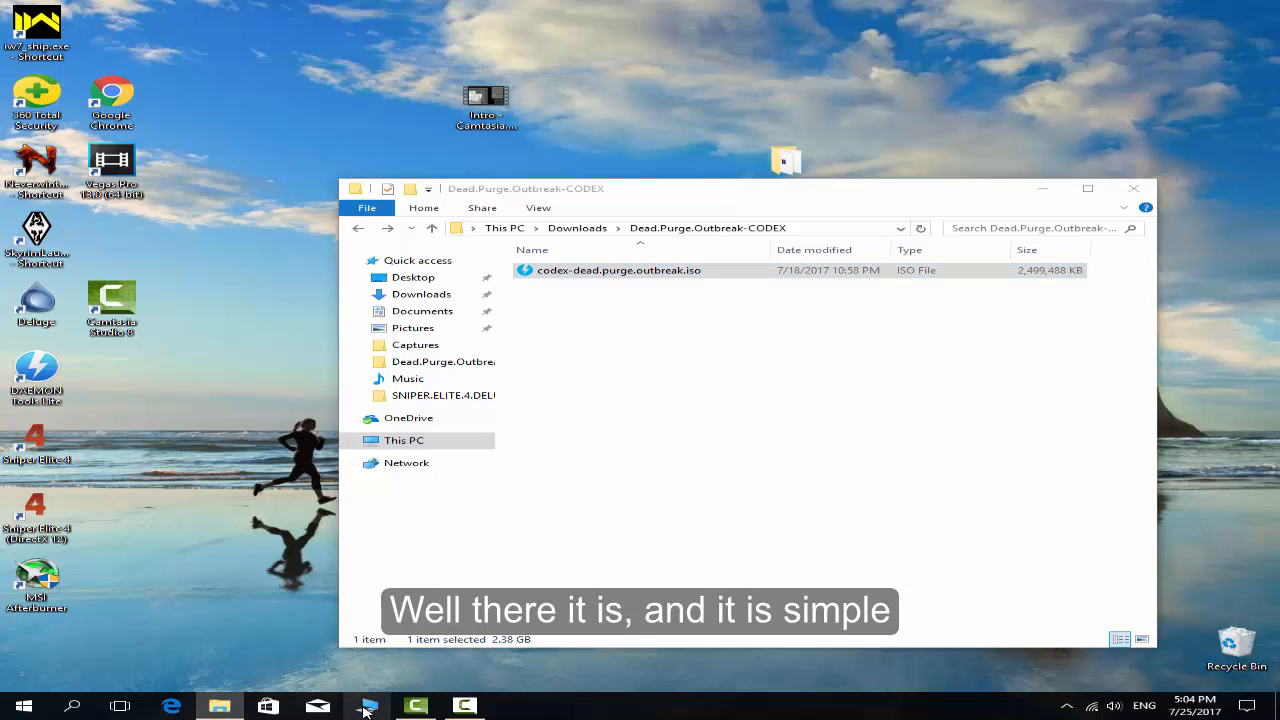
Try mounting the ISO with DAEMON Tools Lite and dismiss the virtual drives limit warning.
right_click(917, 558)
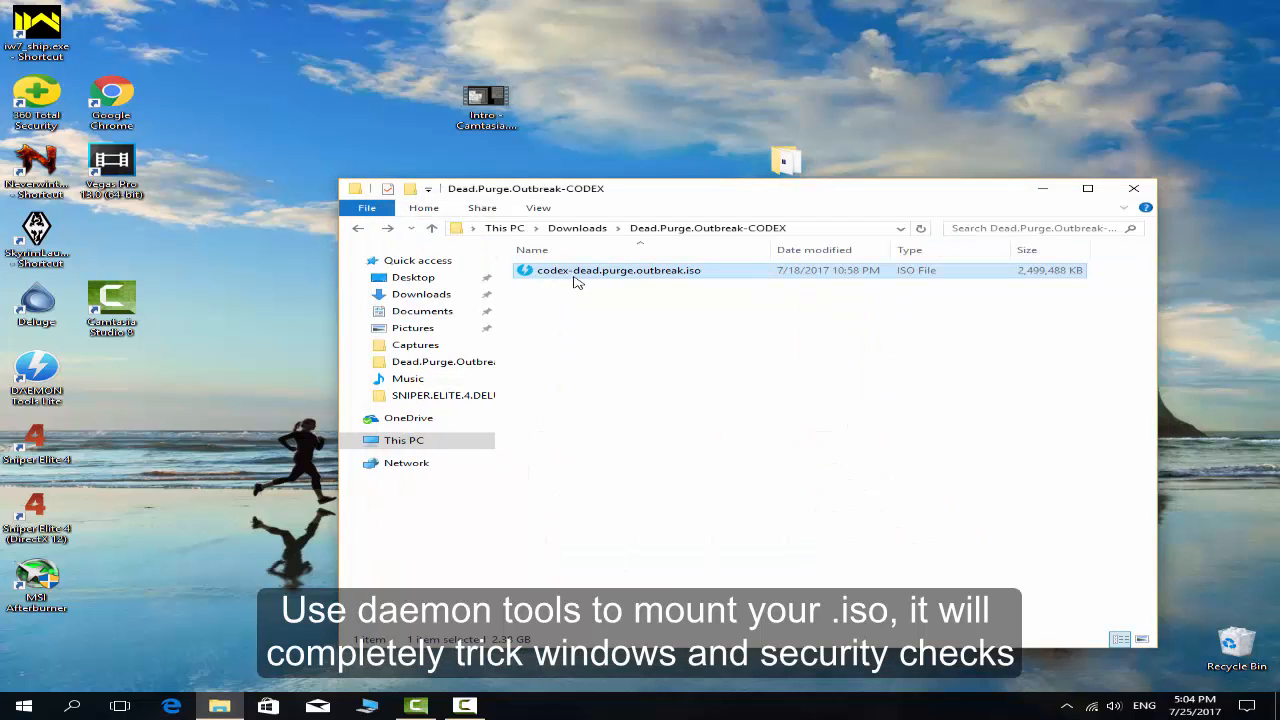
right_click(618, 270)
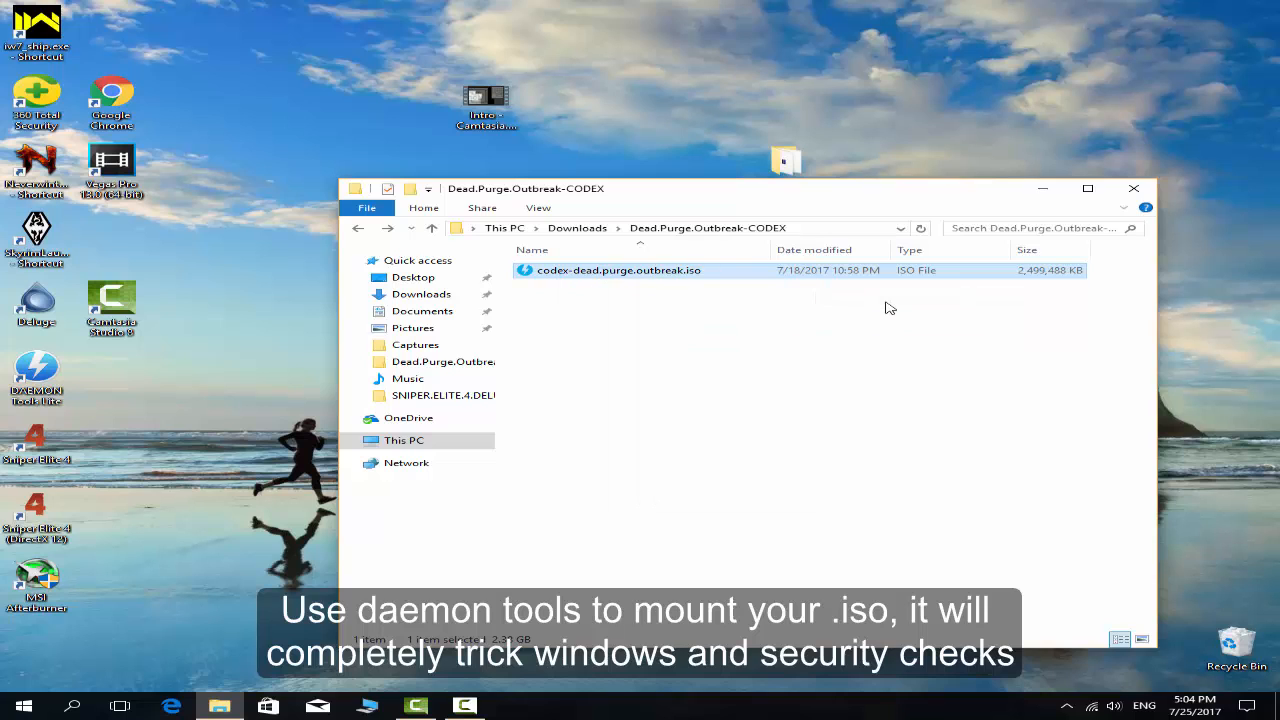
double_click(618, 270)
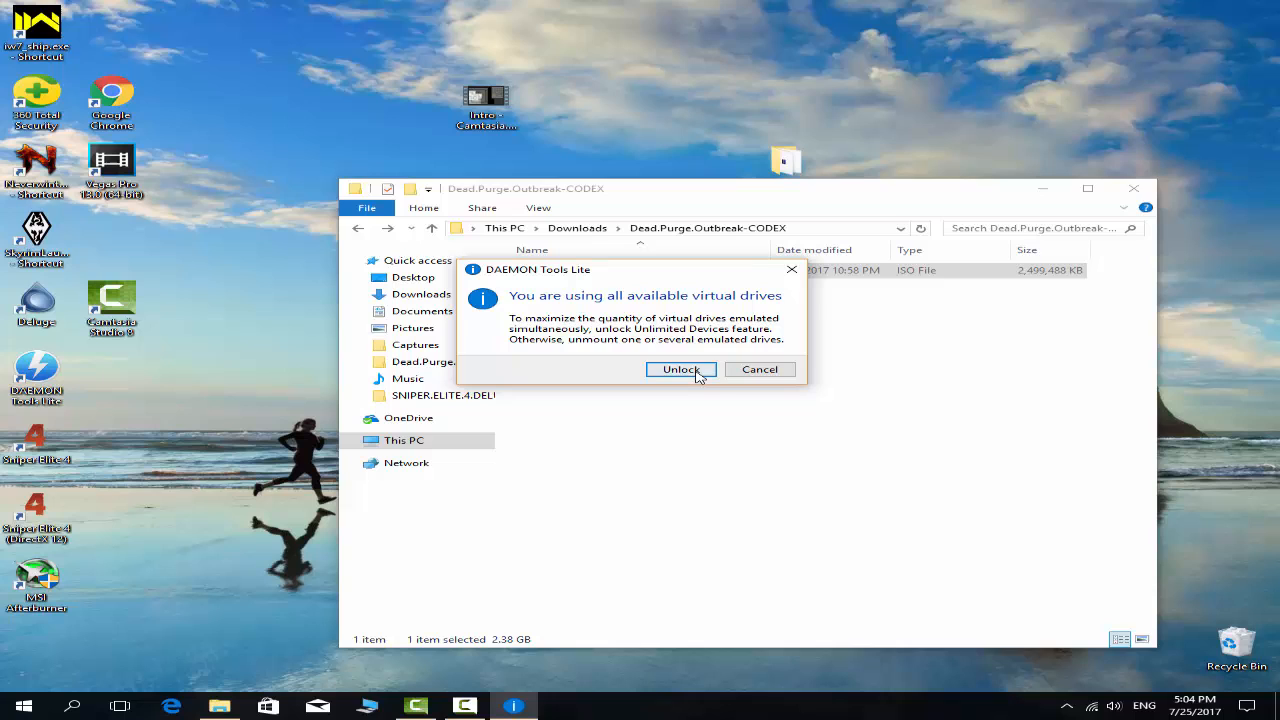
mouse_move(700, 382)
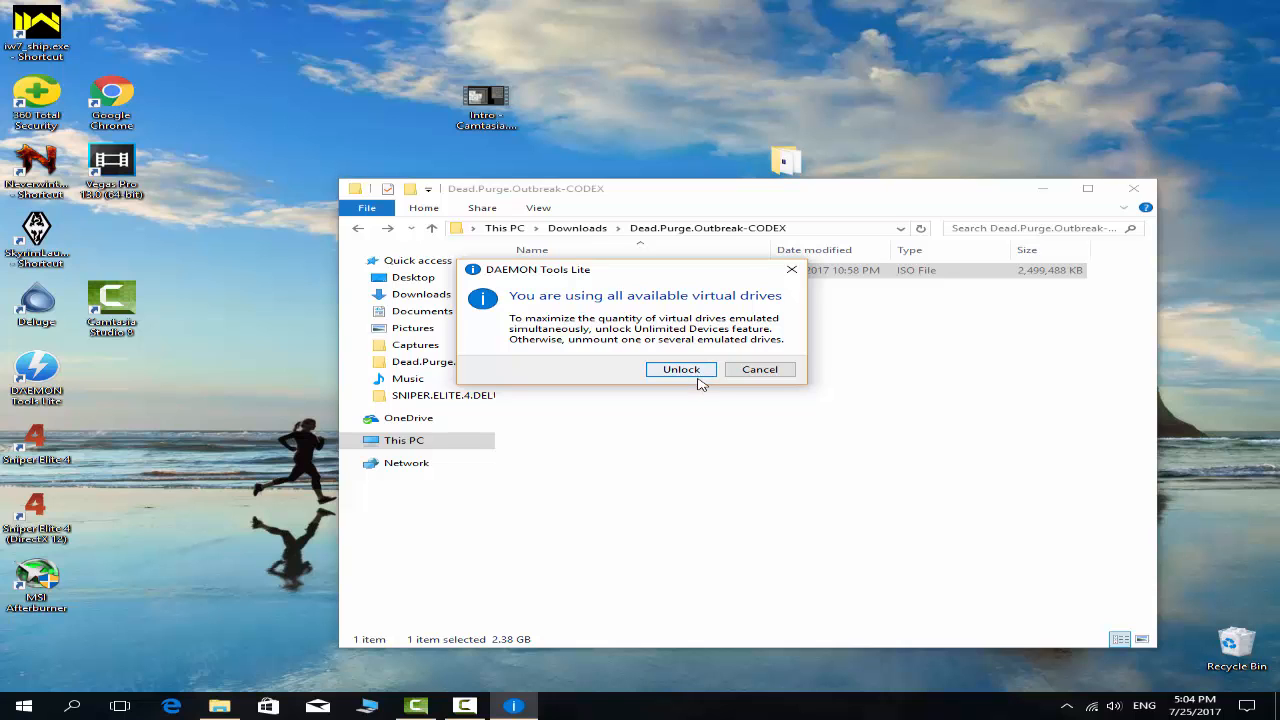
click(759, 369)
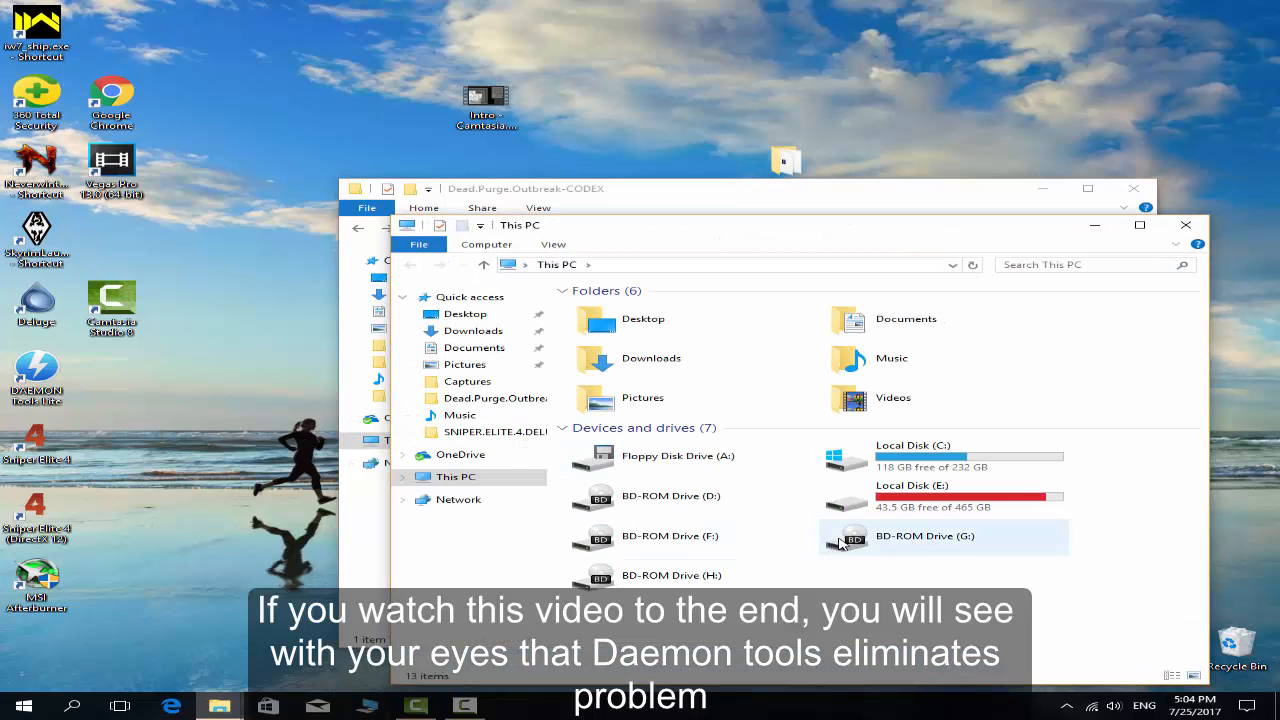
Eject BD-ROM Drive (D:) and show the hidden notification-area icons.
right_click(671, 495)
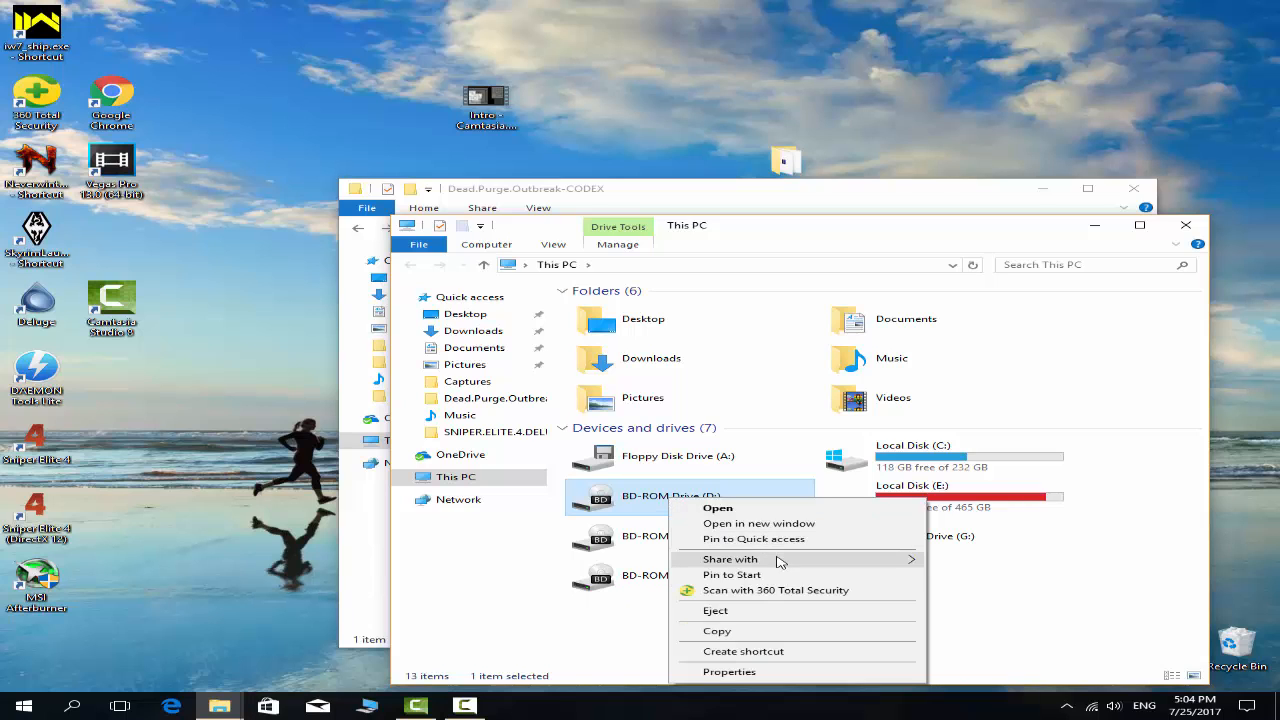
mouse_move(775, 625)
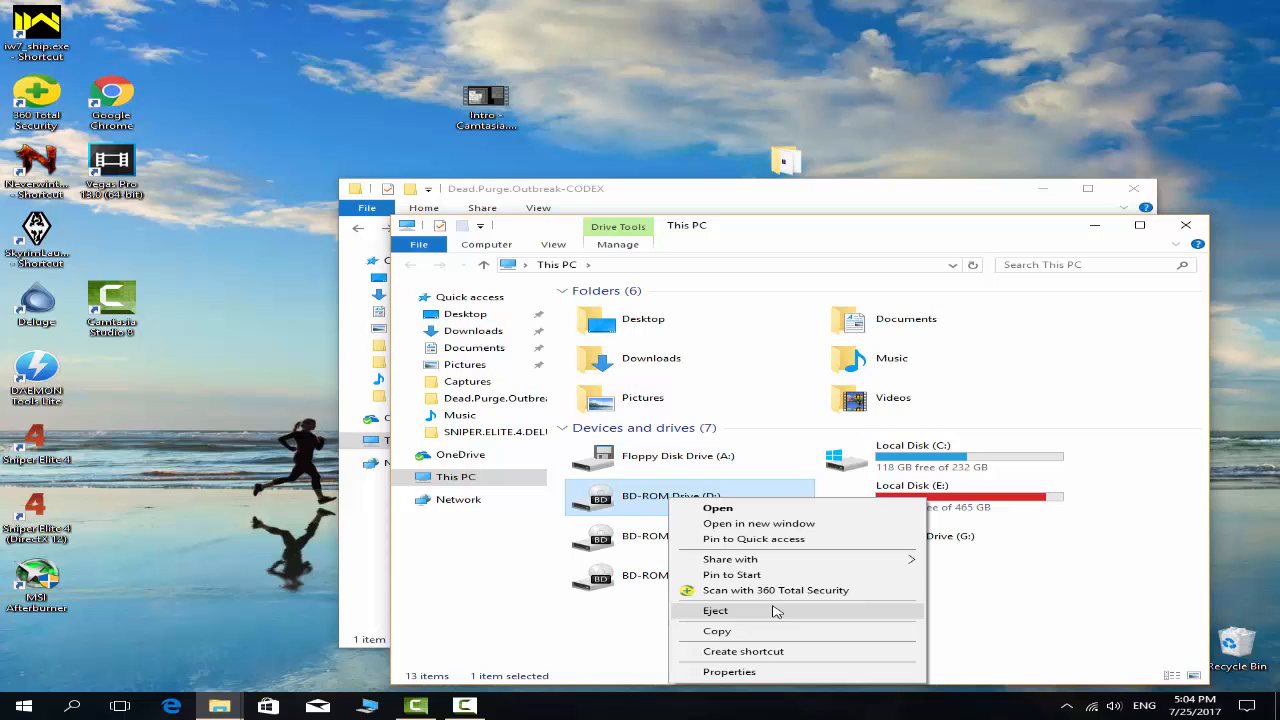
click(715, 610)
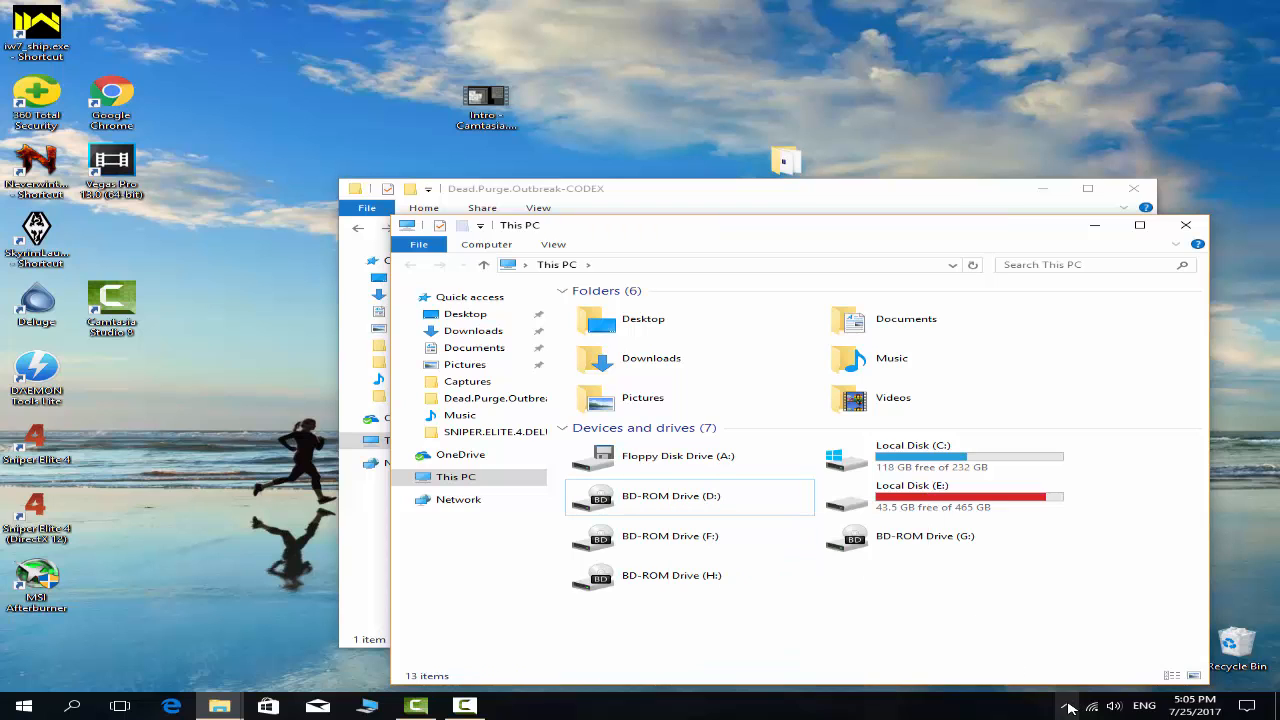
click(1070, 705)
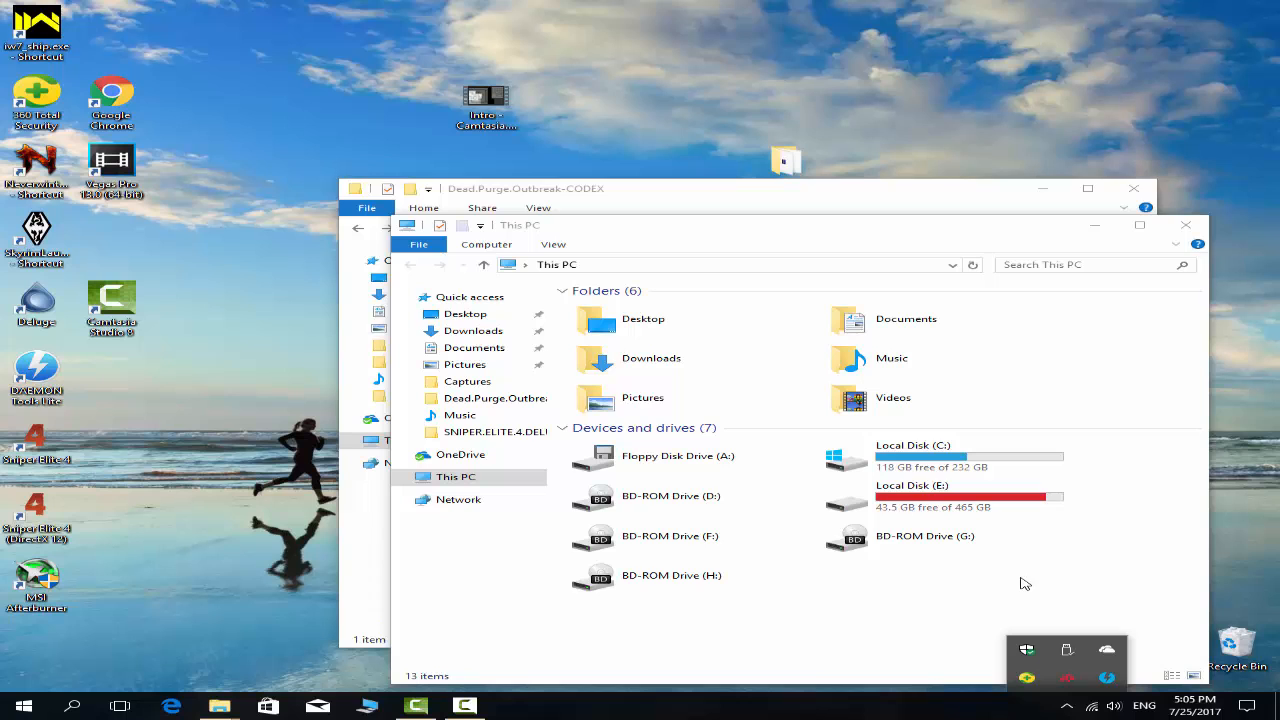
mouse_move(894, 587)
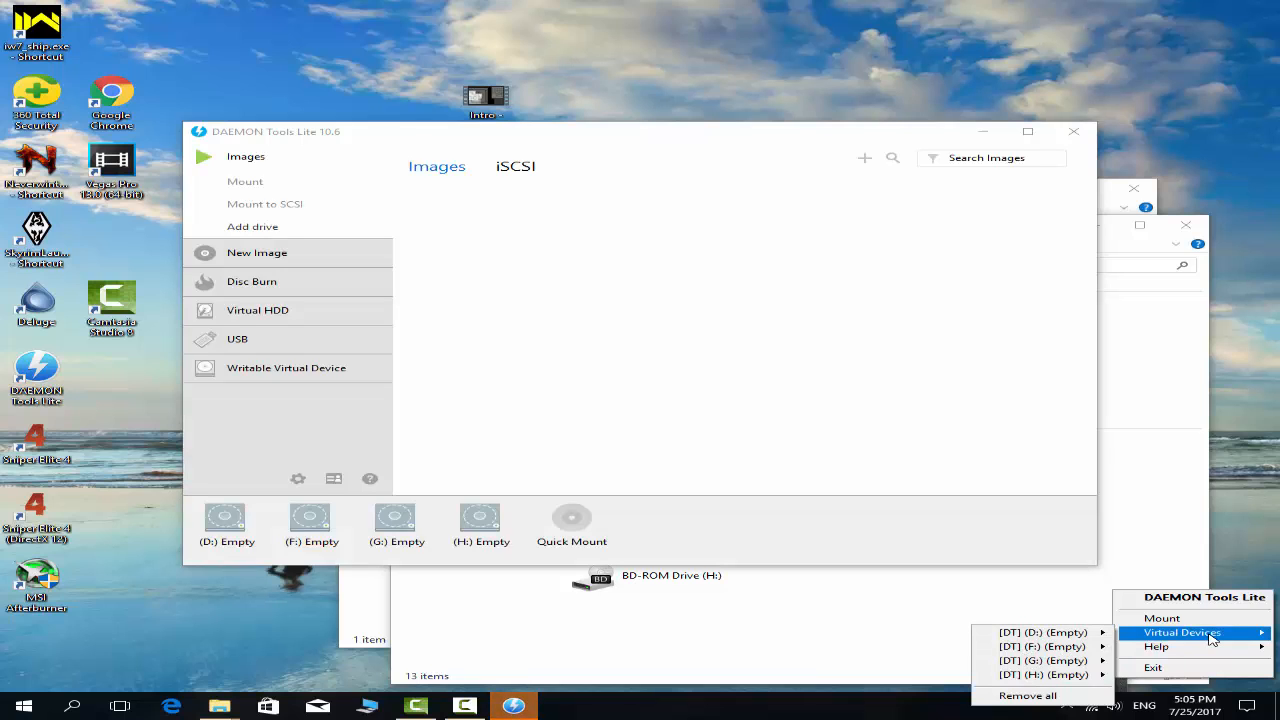
Mount codex-dead.purge.outbreak.iso on DAEMON Tools virtual drive D:.
click(1042, 632)
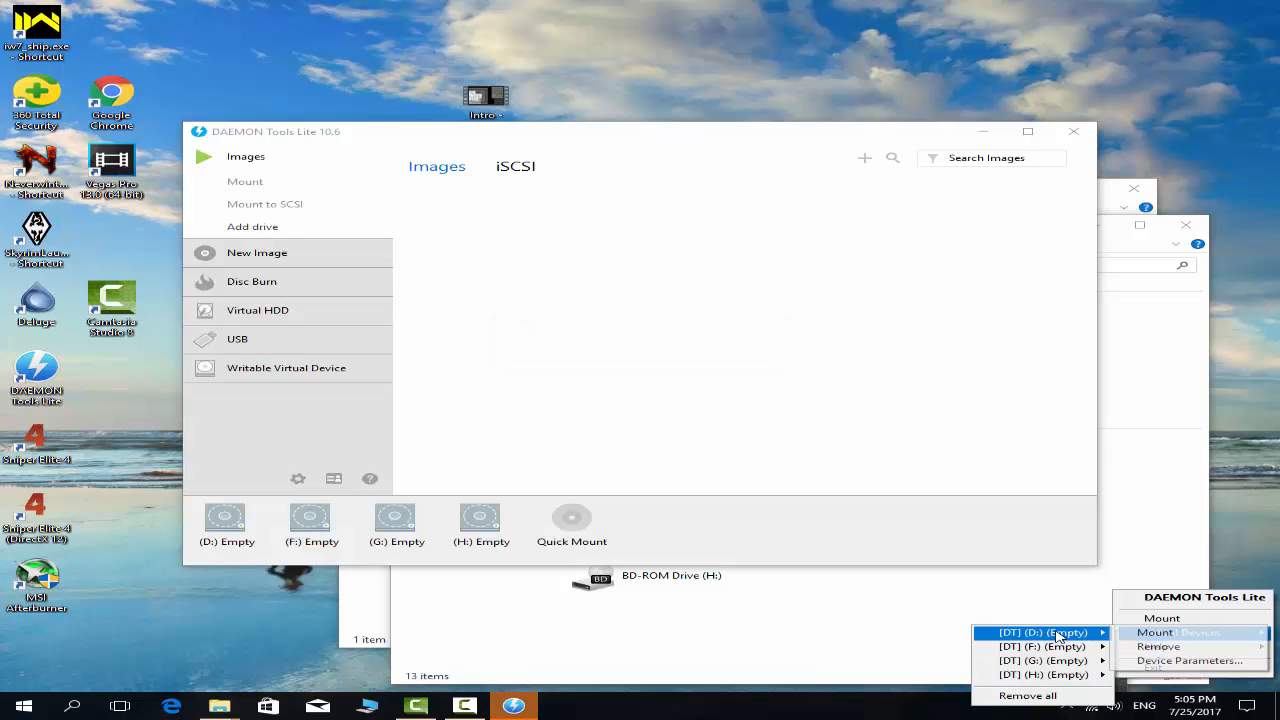
mouse_move(1185, 632)
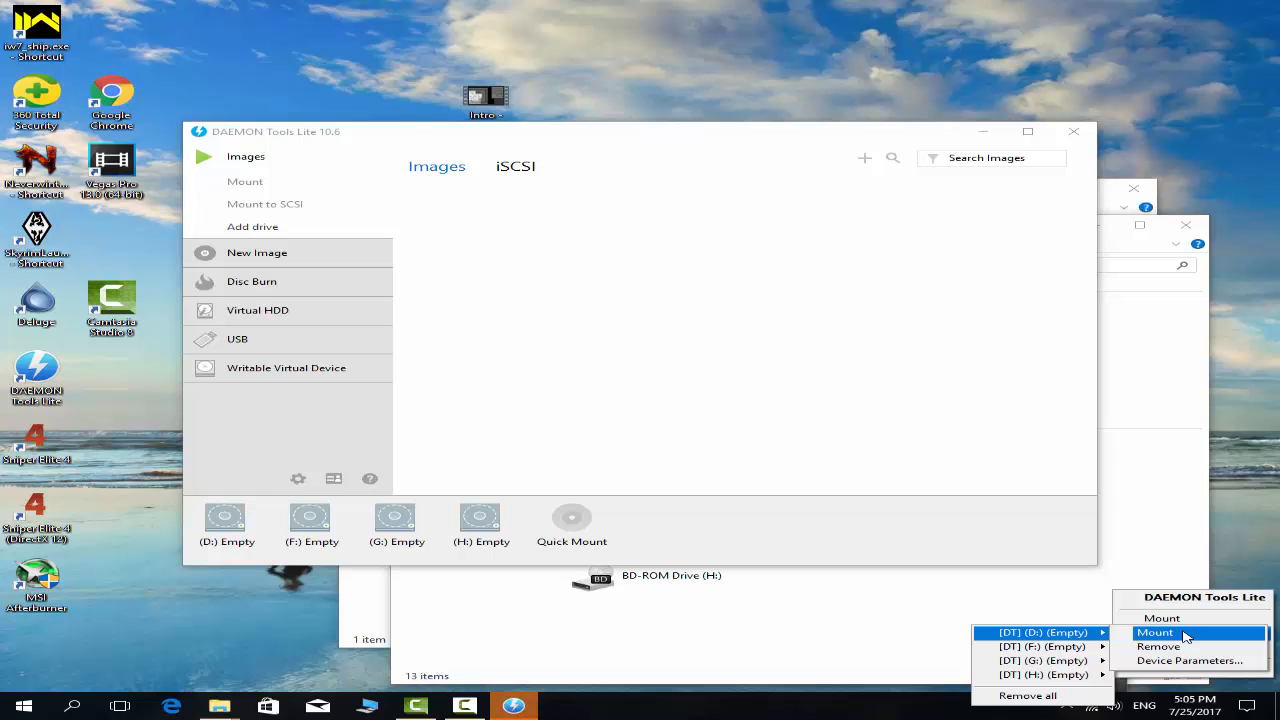
click(1156, 632)
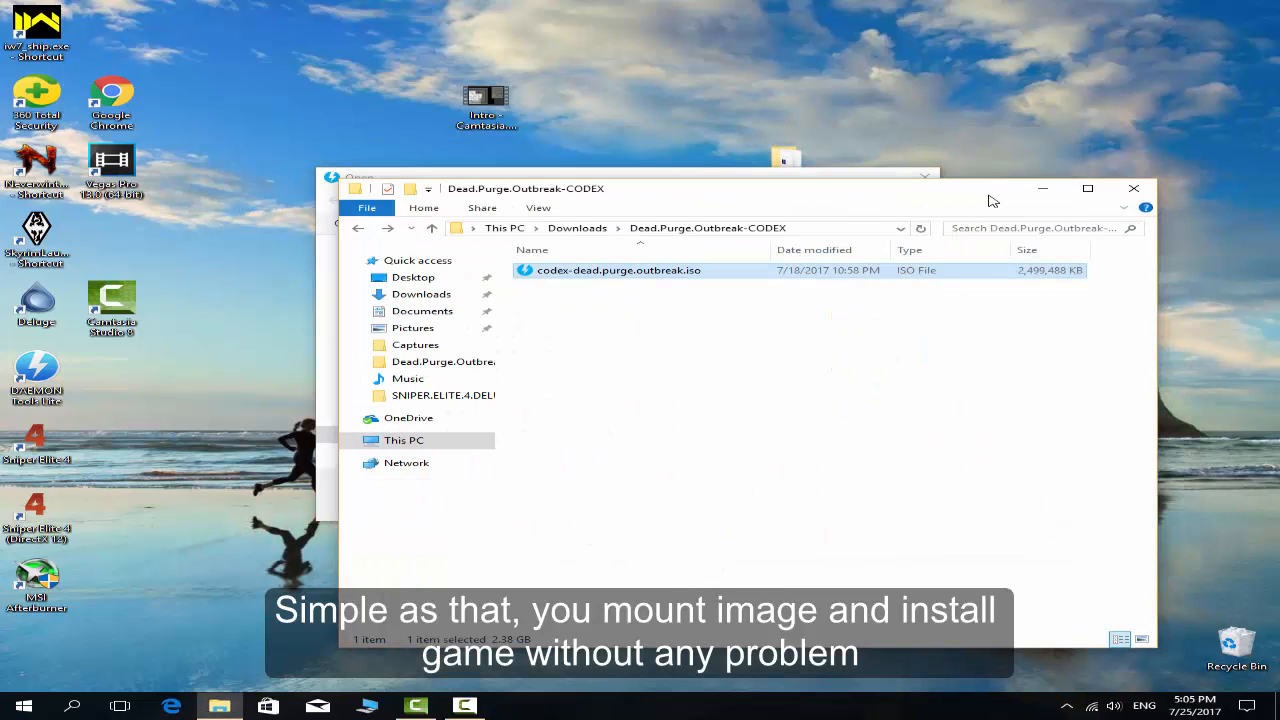
click(650, 228)
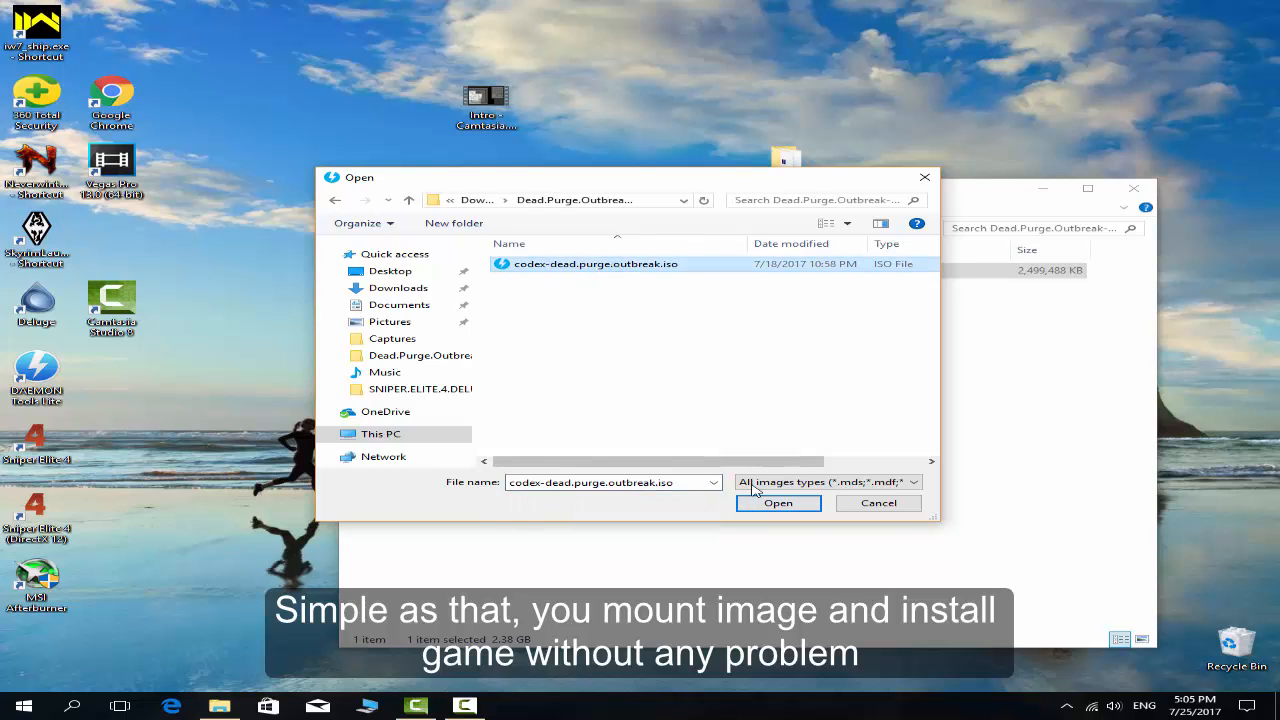
click(778, 503)
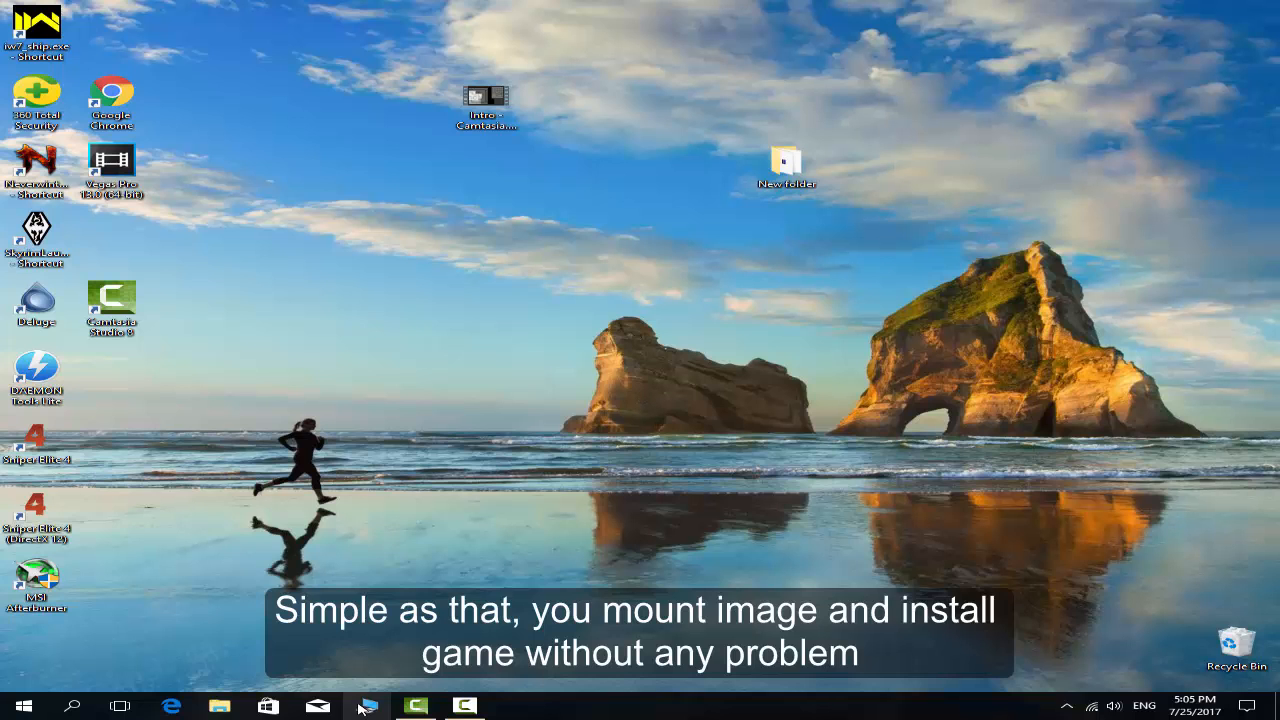
Relaunch setup from drive D:, enable copying CODEX contents to installdir, and install.
click(217, 706)
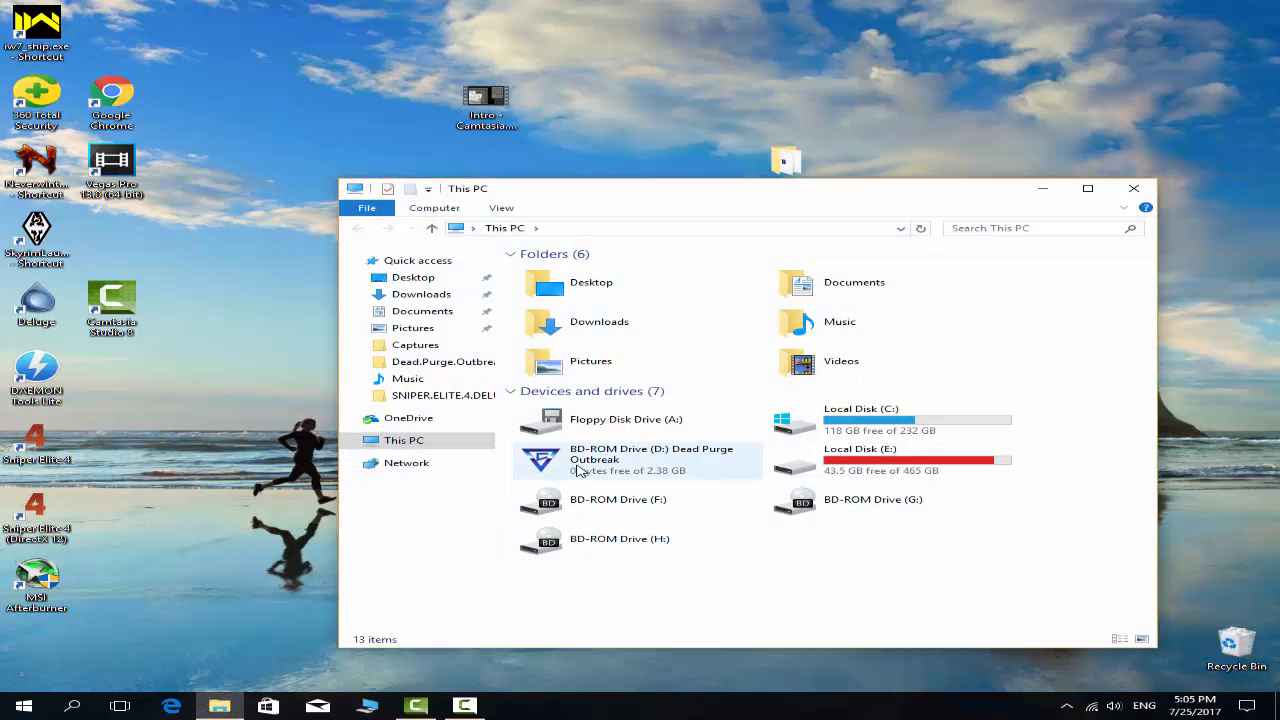
click(640, 460)
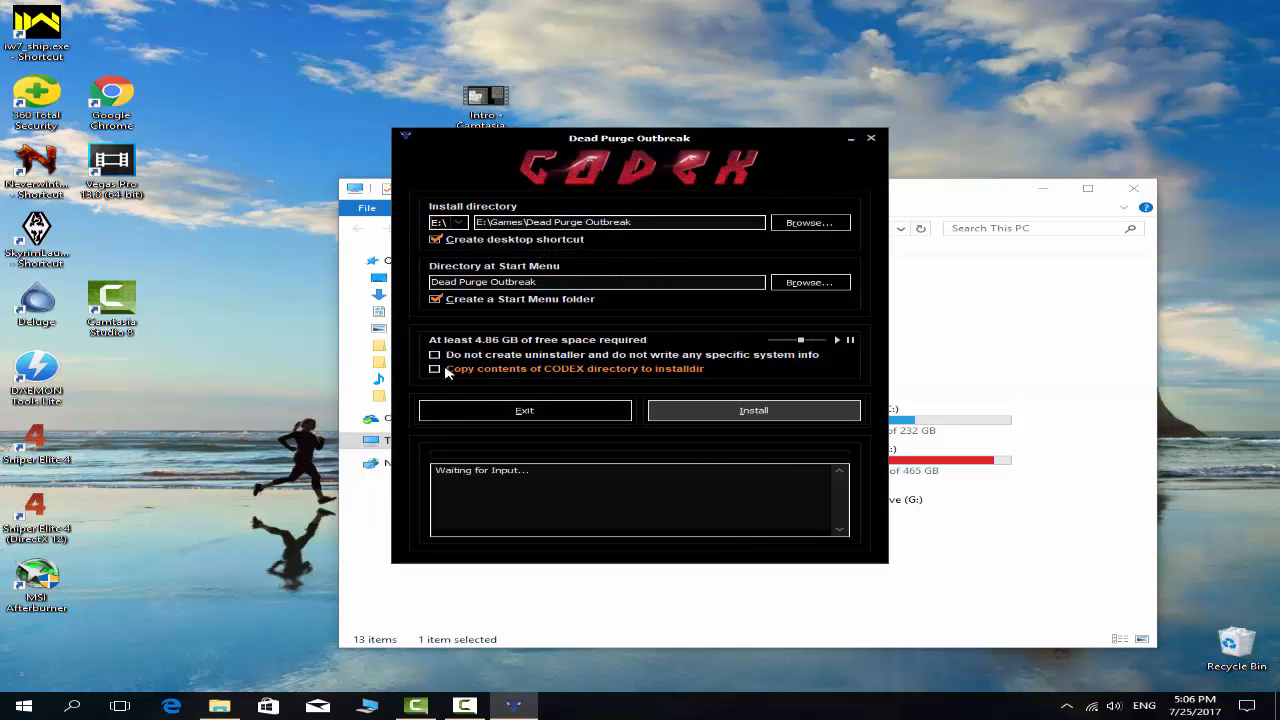
mouse_move(851, 343)
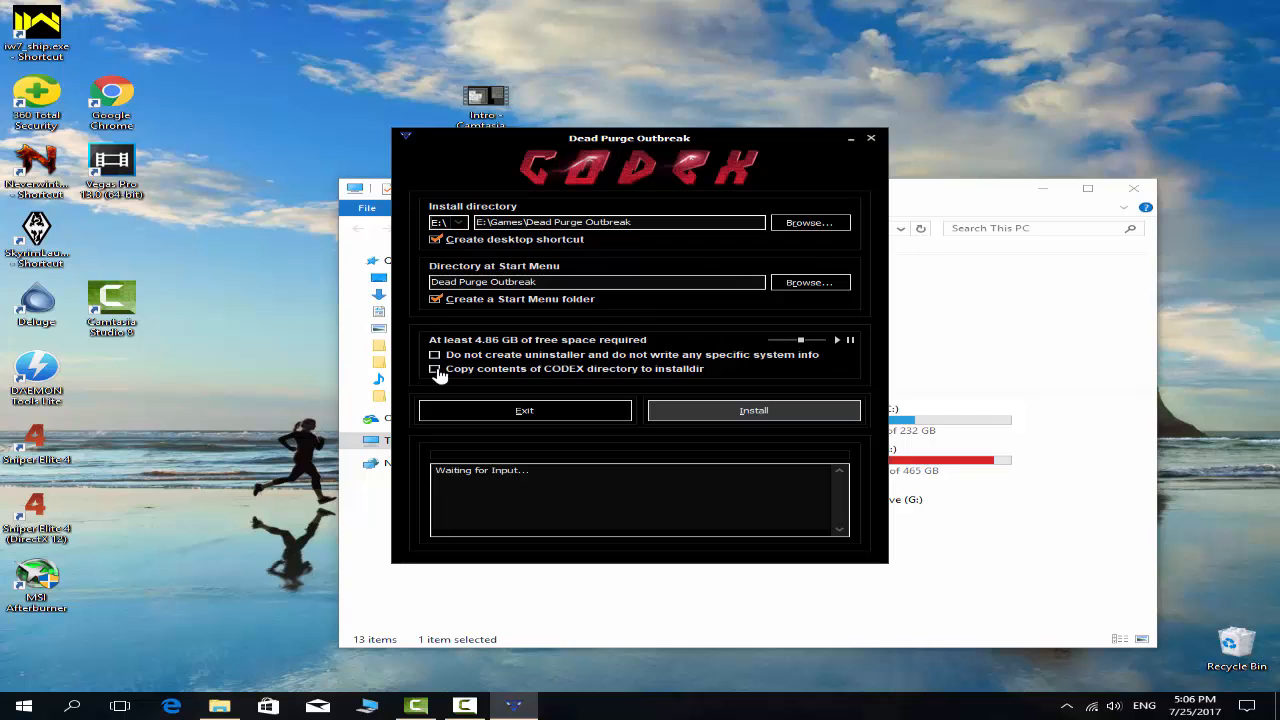
click(435, 368)
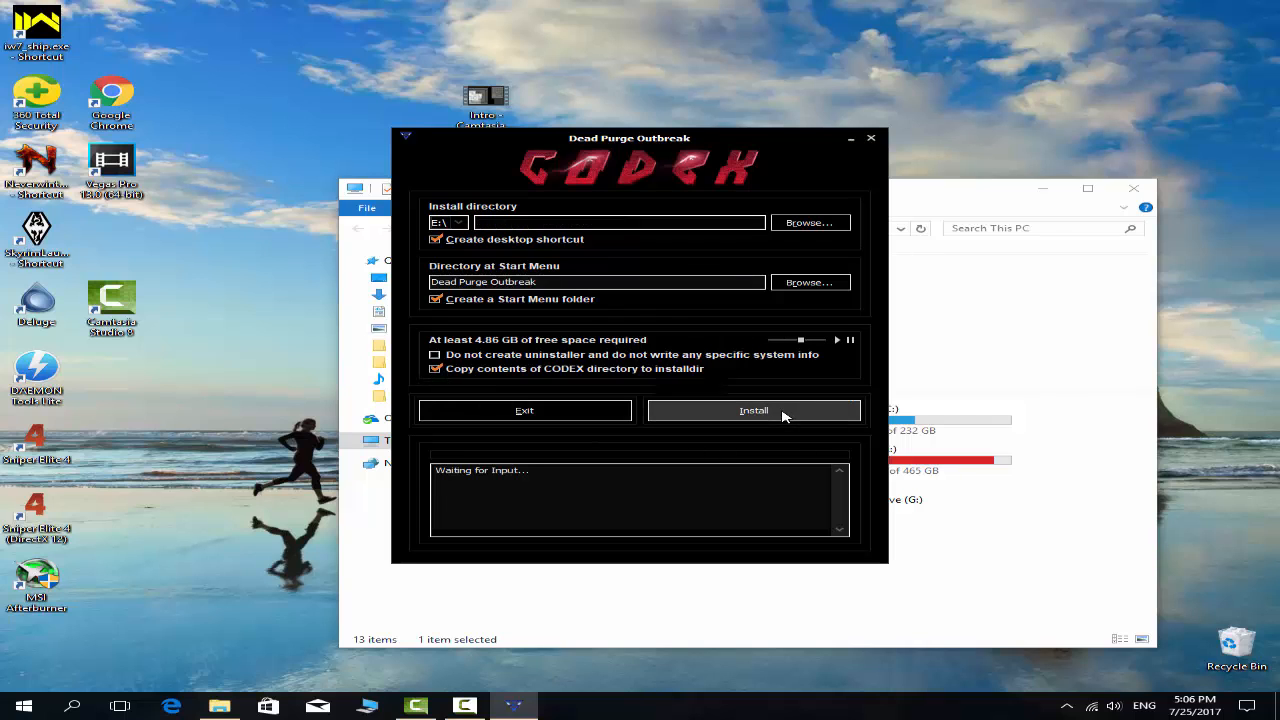
click(753, 410)
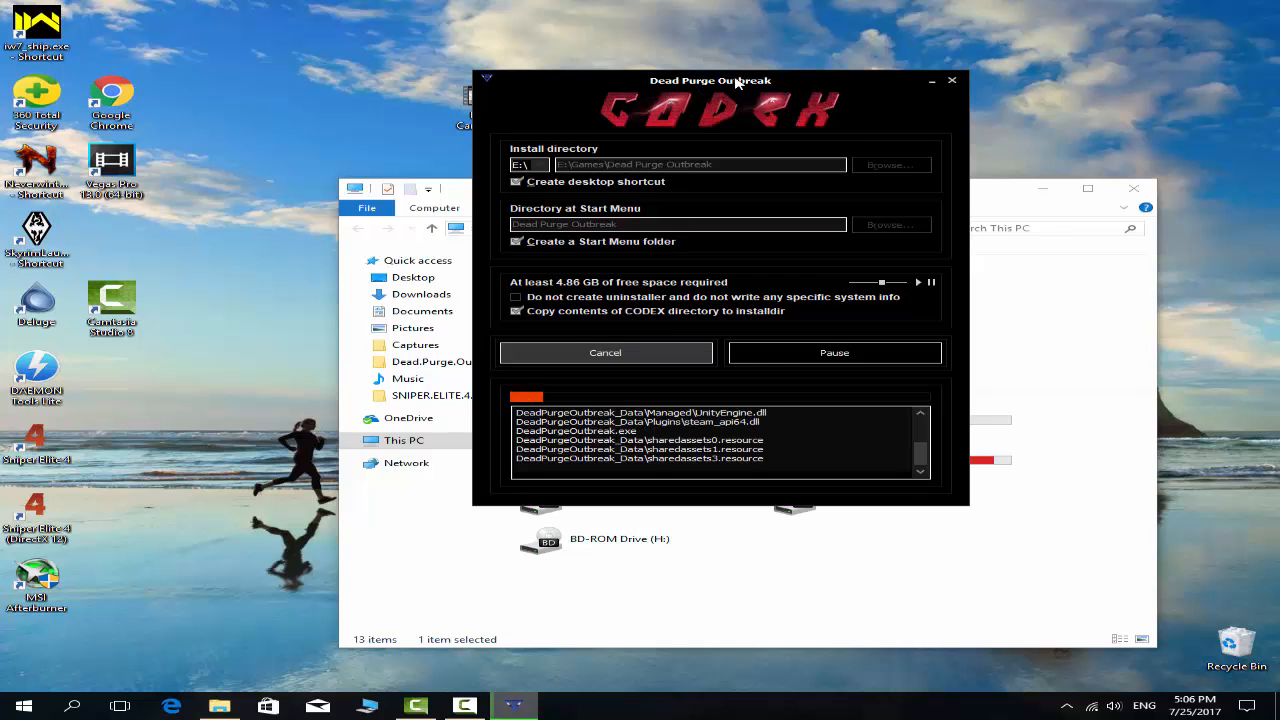
Move the installer window up and left while game files keep extracting.
drag(710, 80, 599, 52)
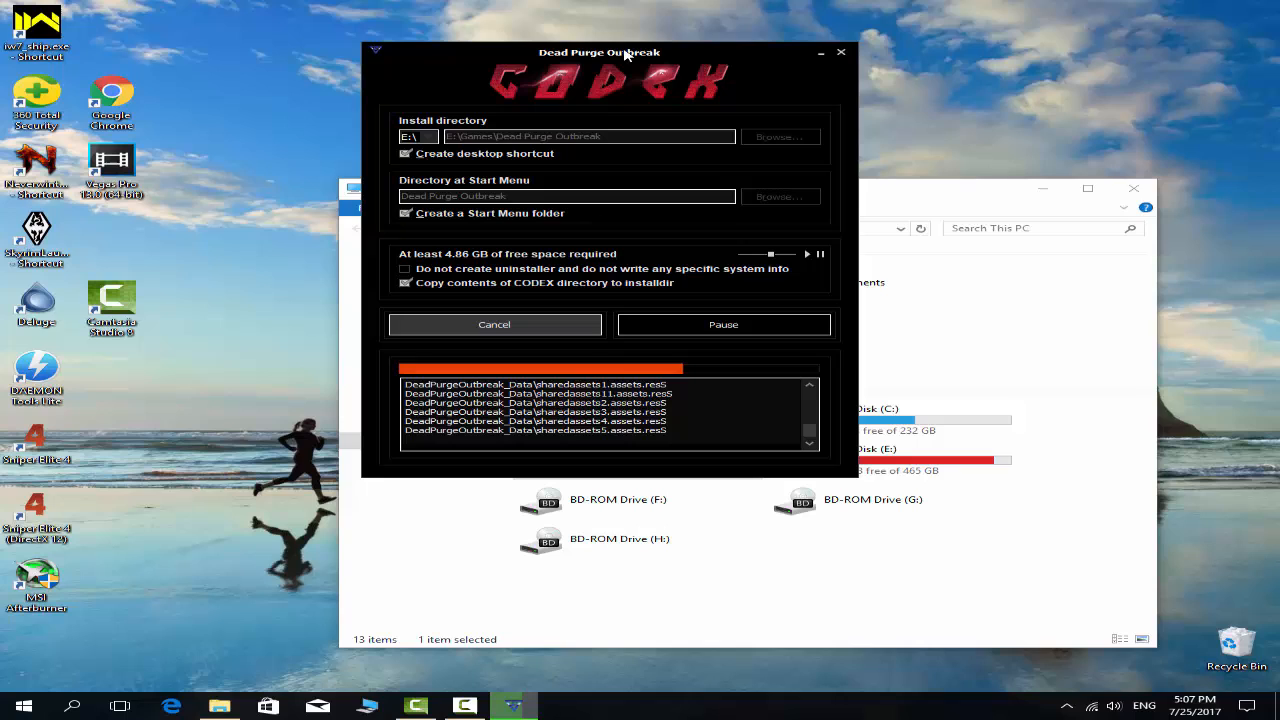
mouse_move(533, 95)
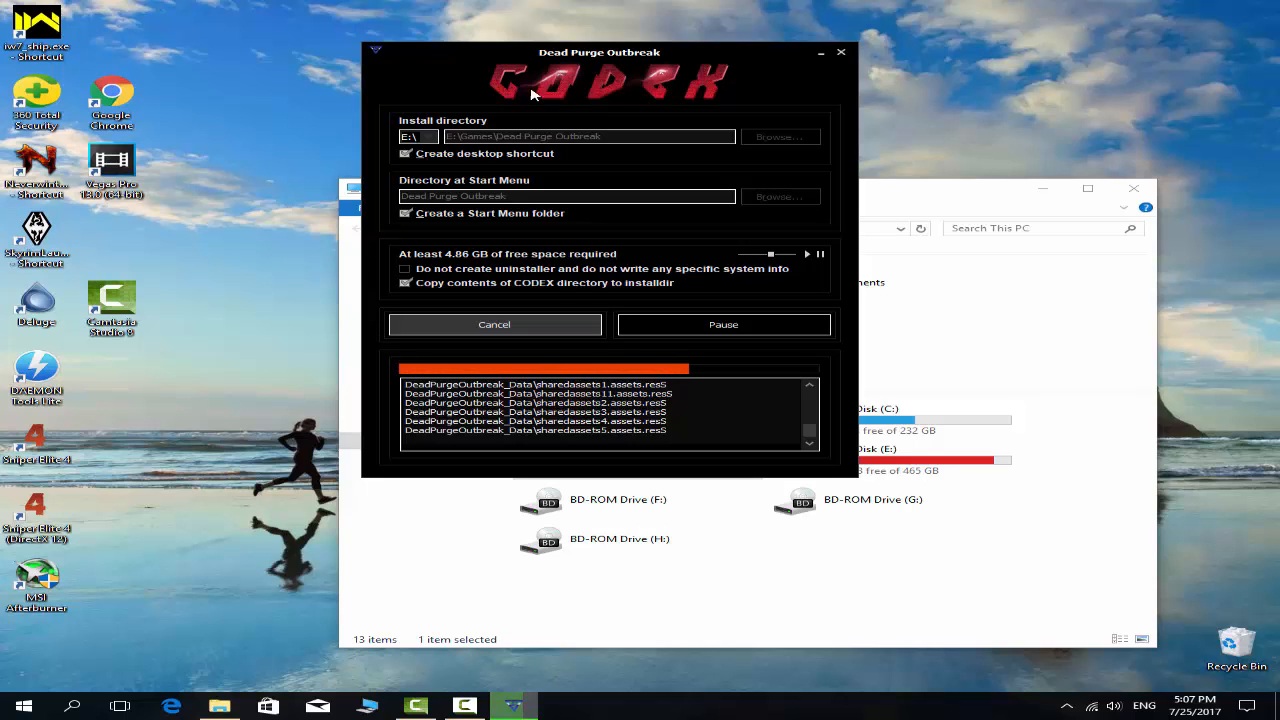
mouse_move(568, 293)
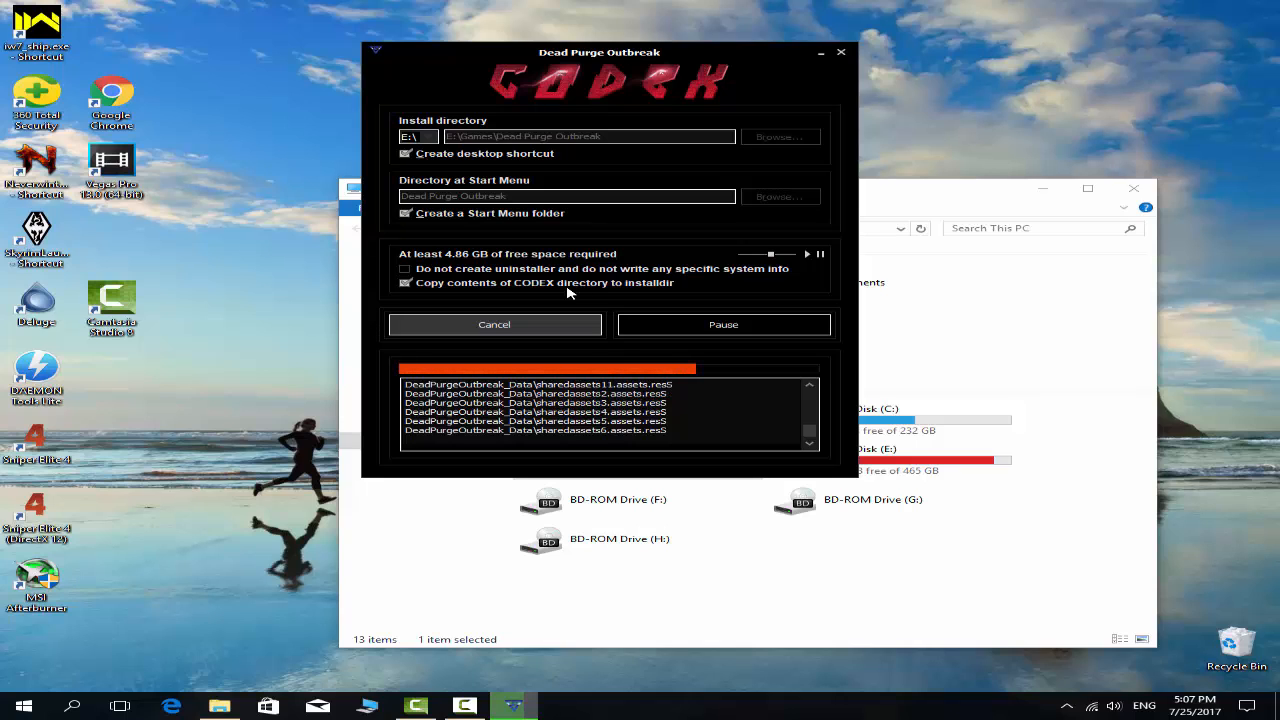